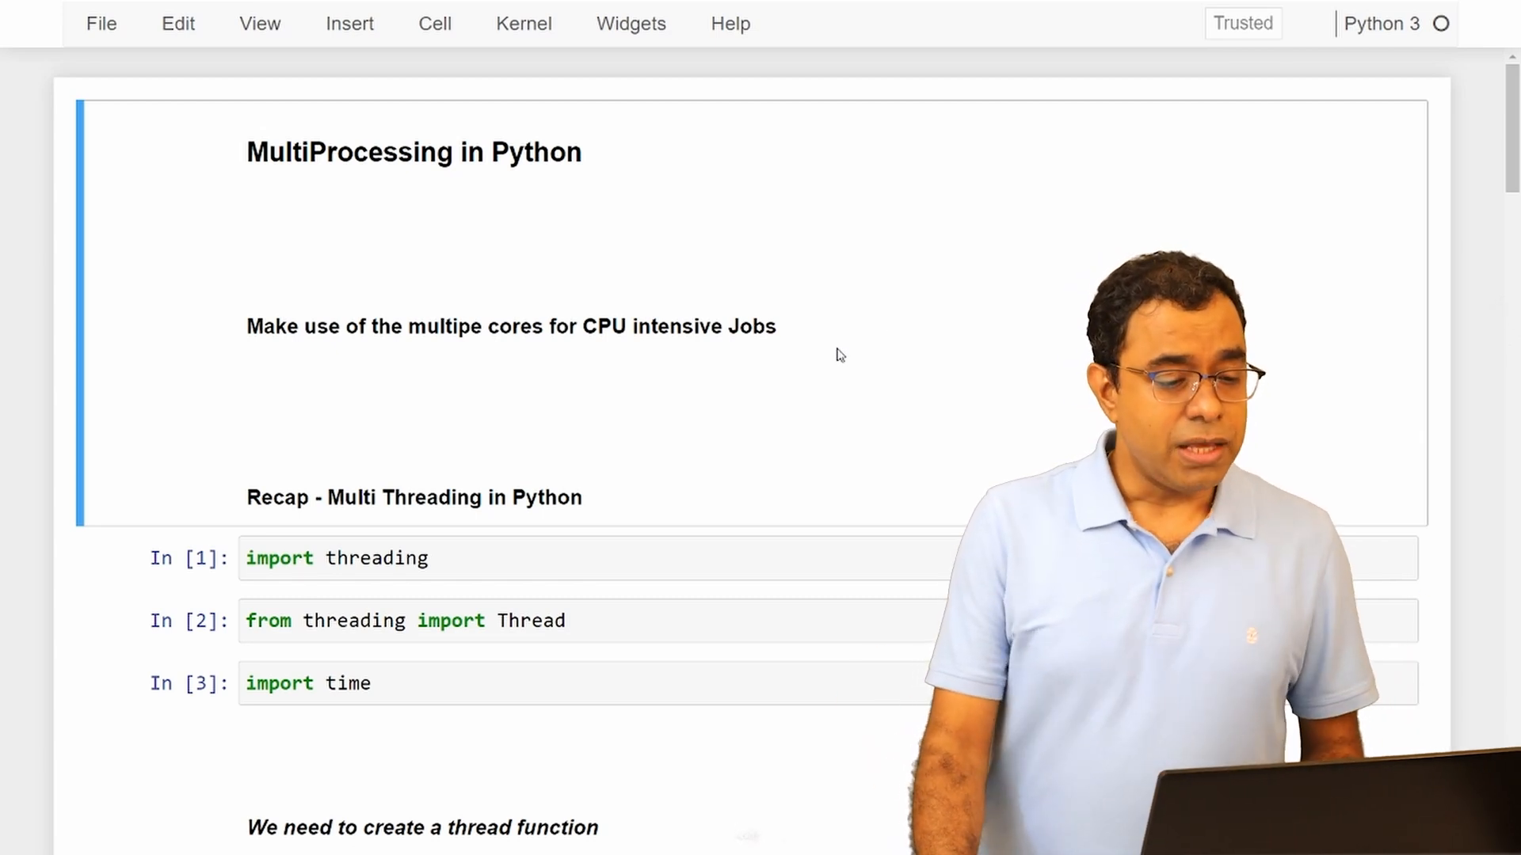
Scroll to the recap's import threading, Thread and time cells and run them.
scroll(down, 3)
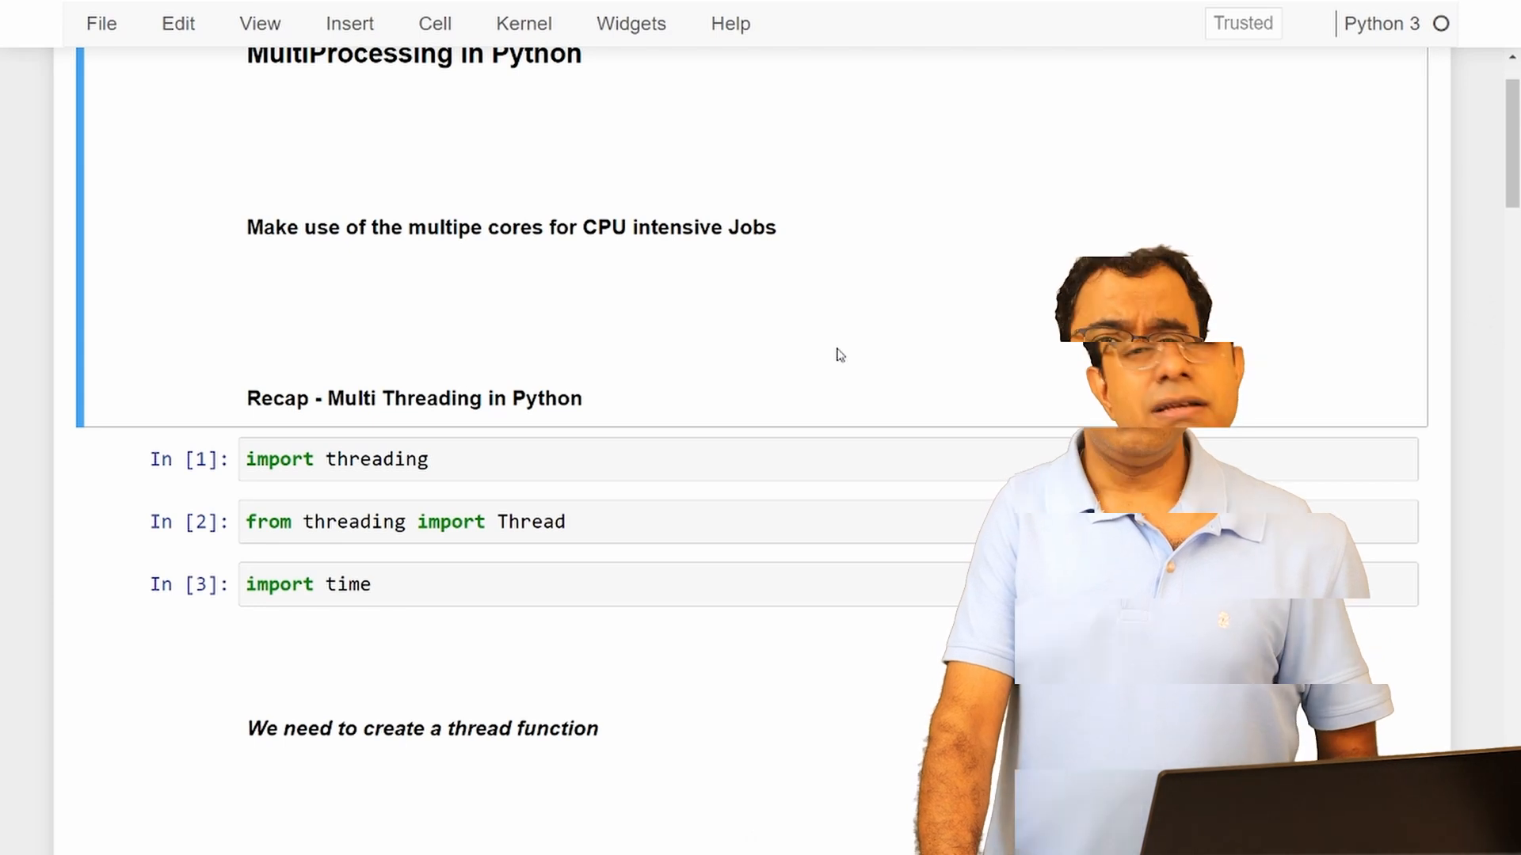
scroll(down, 3)
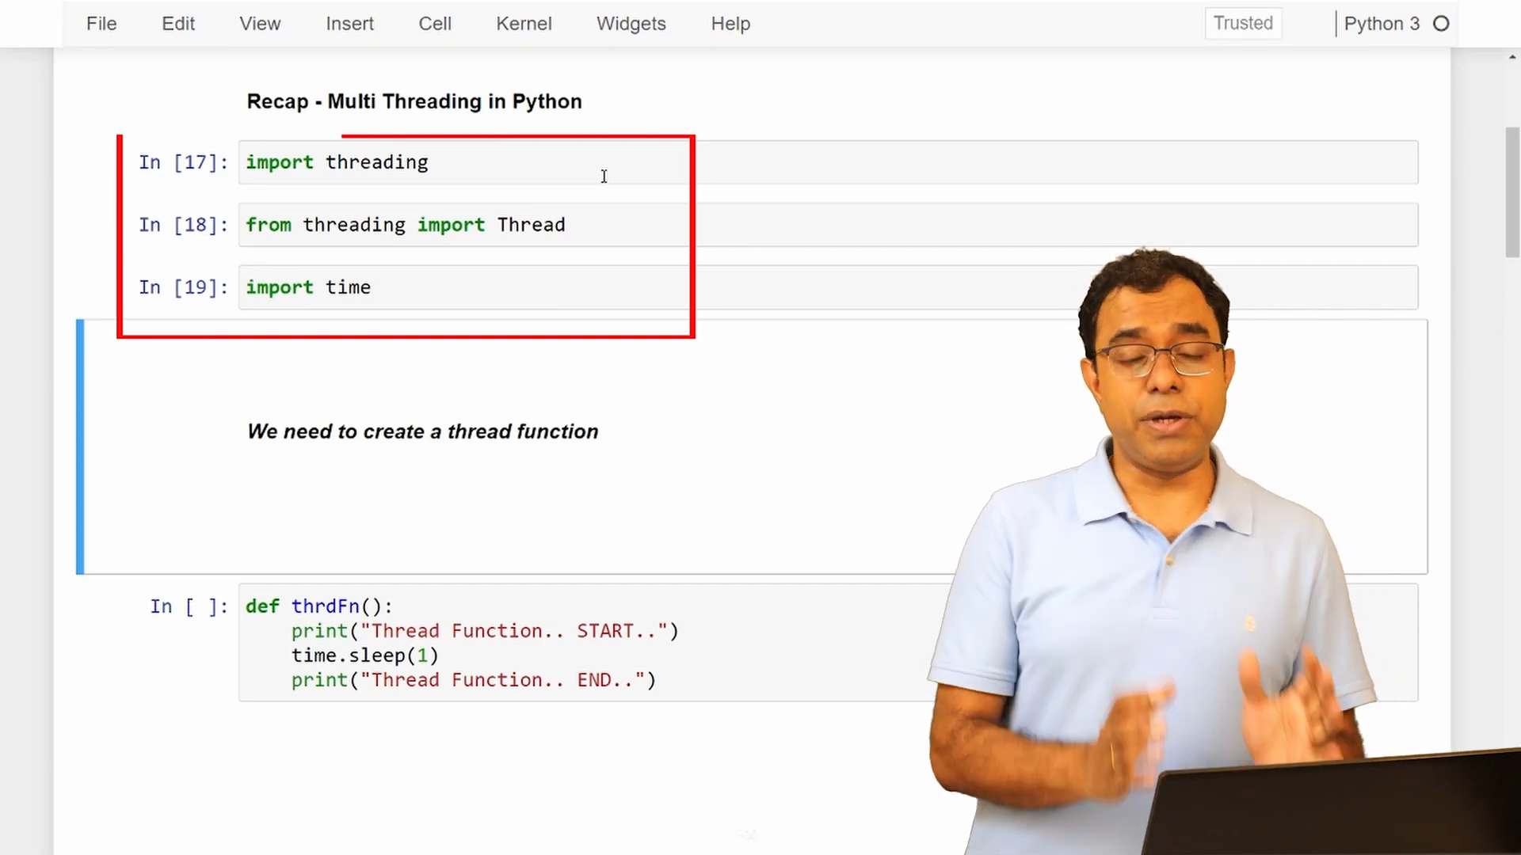
Scroll past the thrdFn cell to the 'Now Create thread using built in THREAD class' section.
scroll(down, 3)
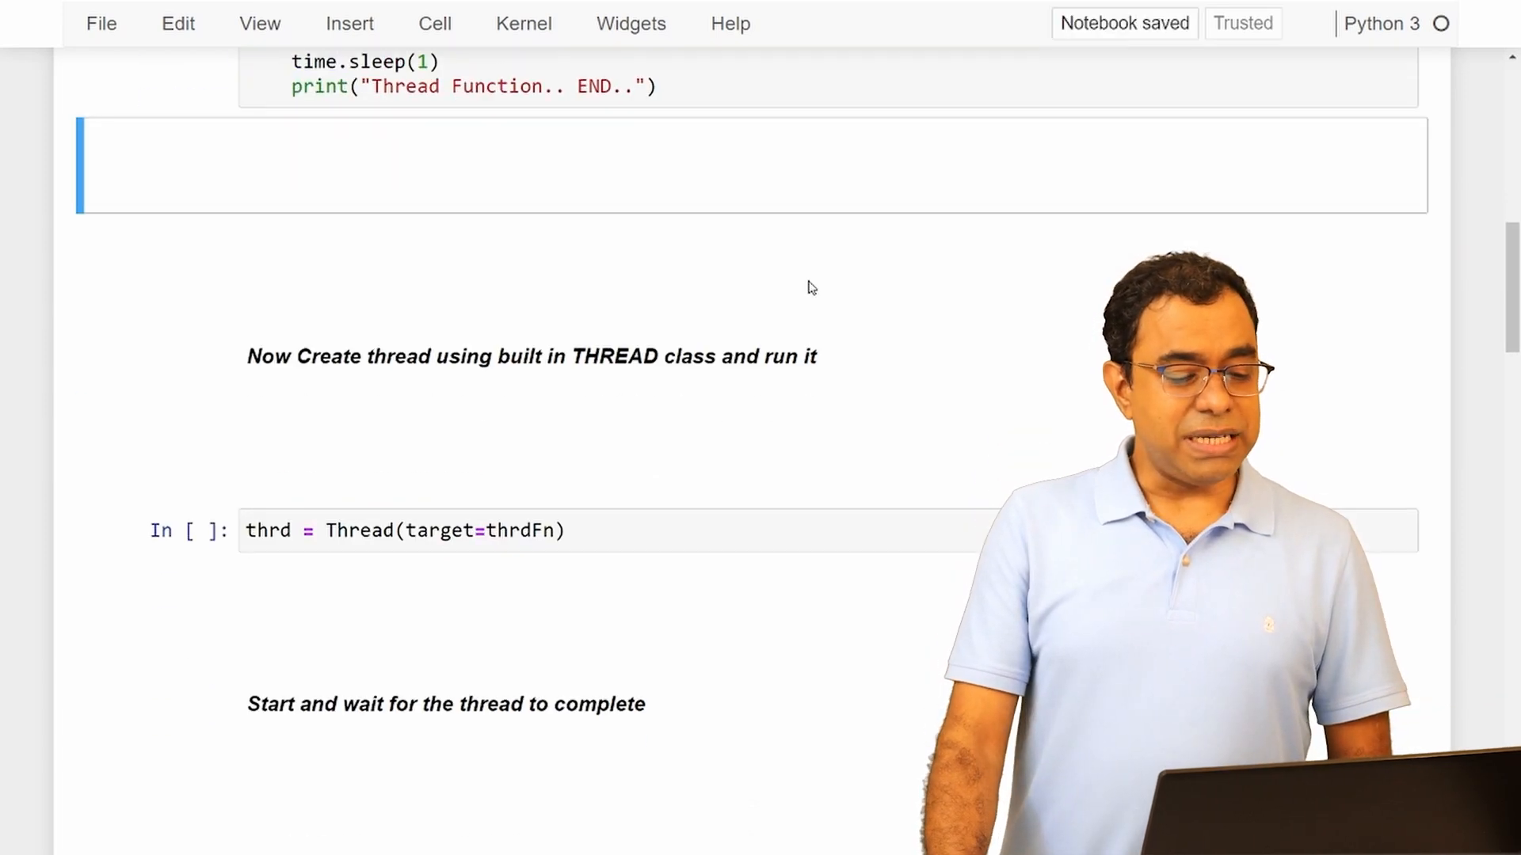
Run thrd = Thread(target=thrdFn) and thrd.start()/thrd.join(), printing the START and END messages.
scroll(down, 3)
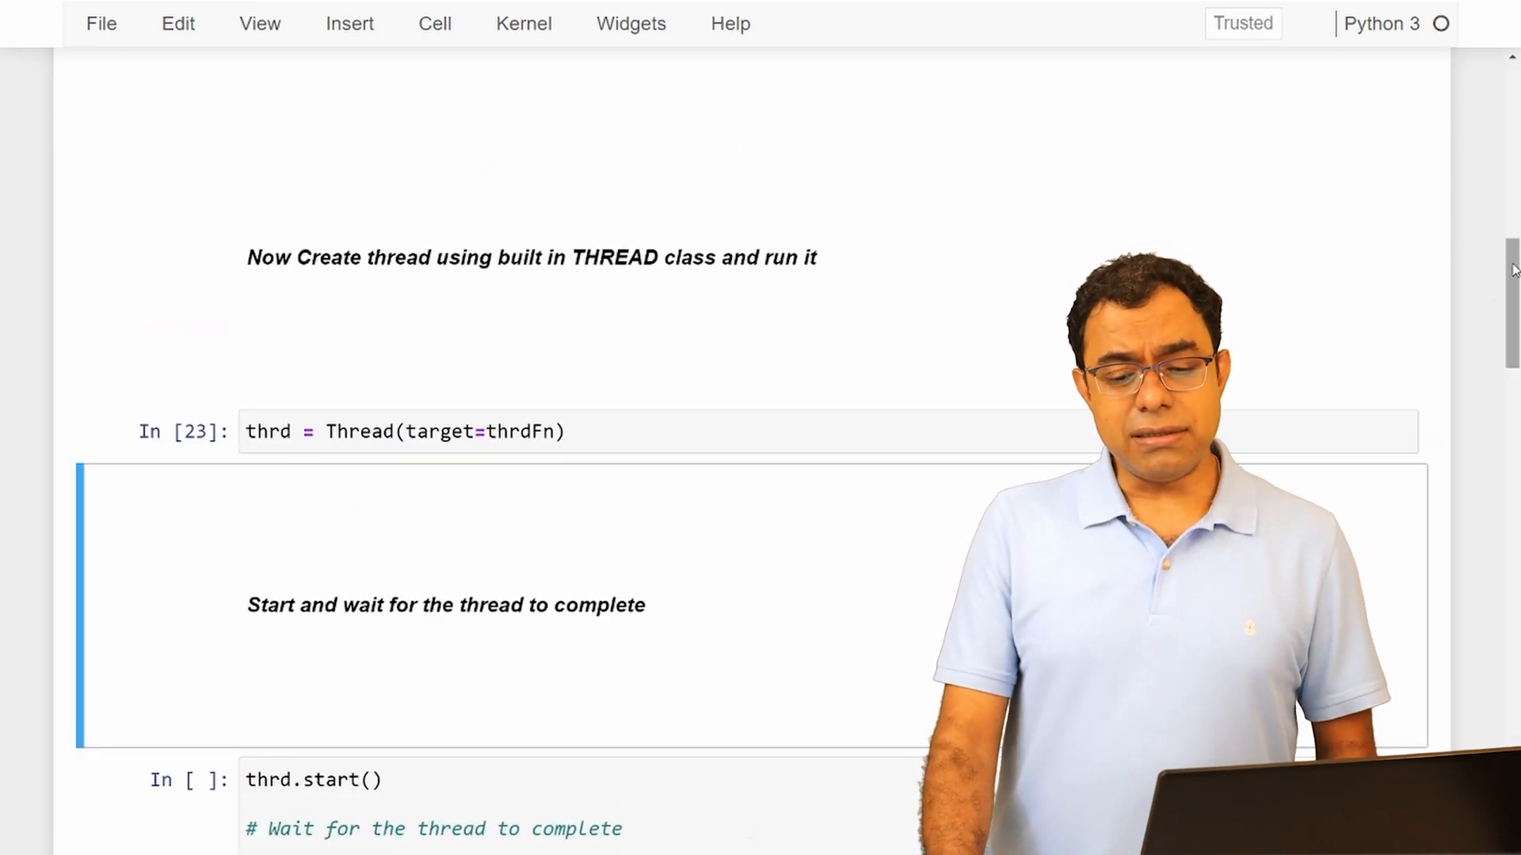
scroll(down, 3)
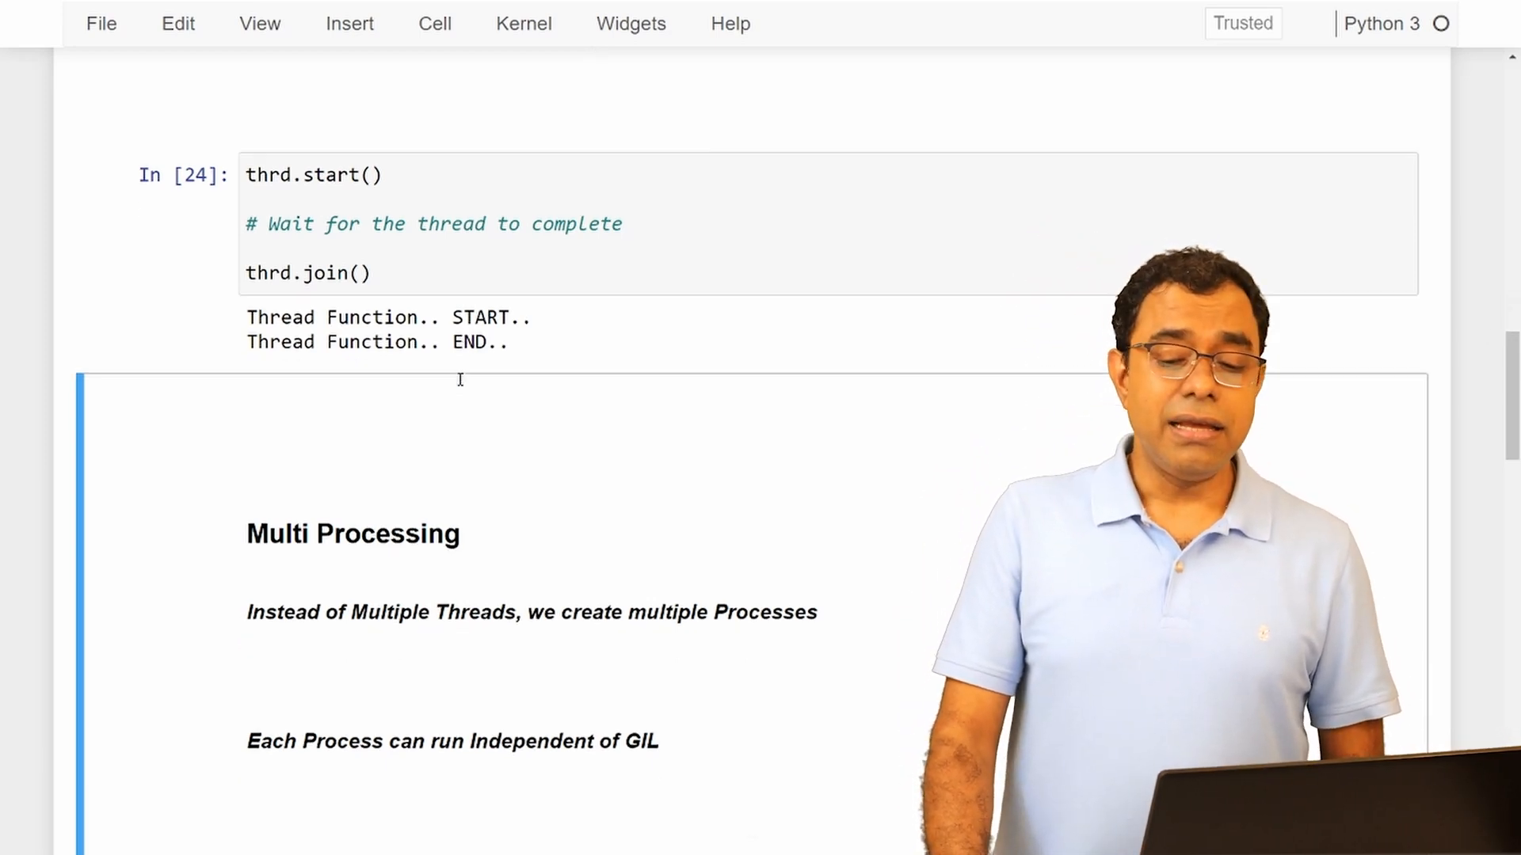
Run the 'import multiprocessing as mp' and 'from multiprocessing import Process' cells.
scroll(down, 3)
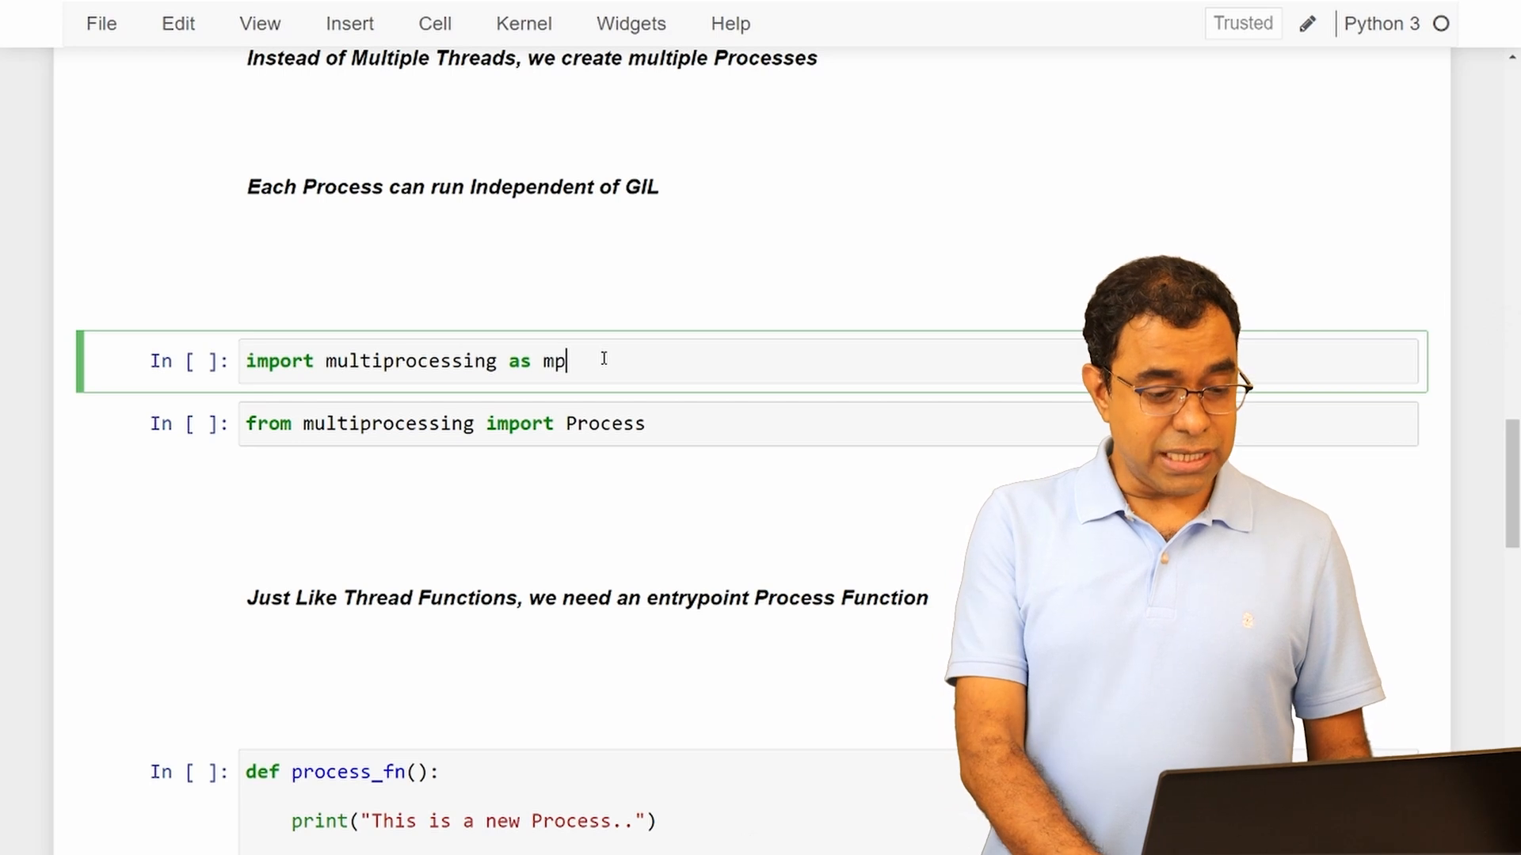
key(shift+enter)
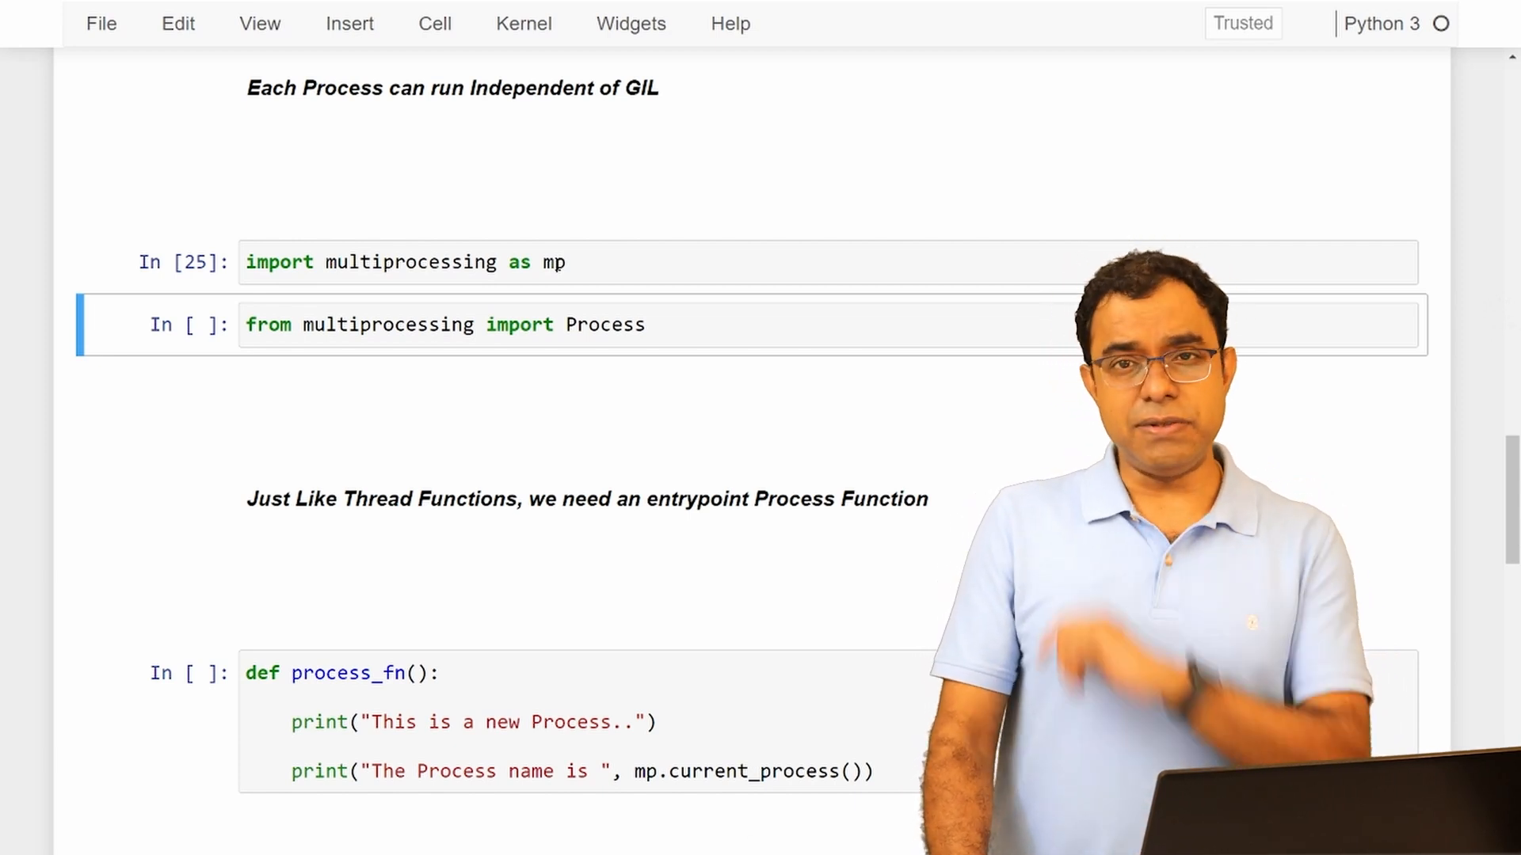
scroll(down, 3)
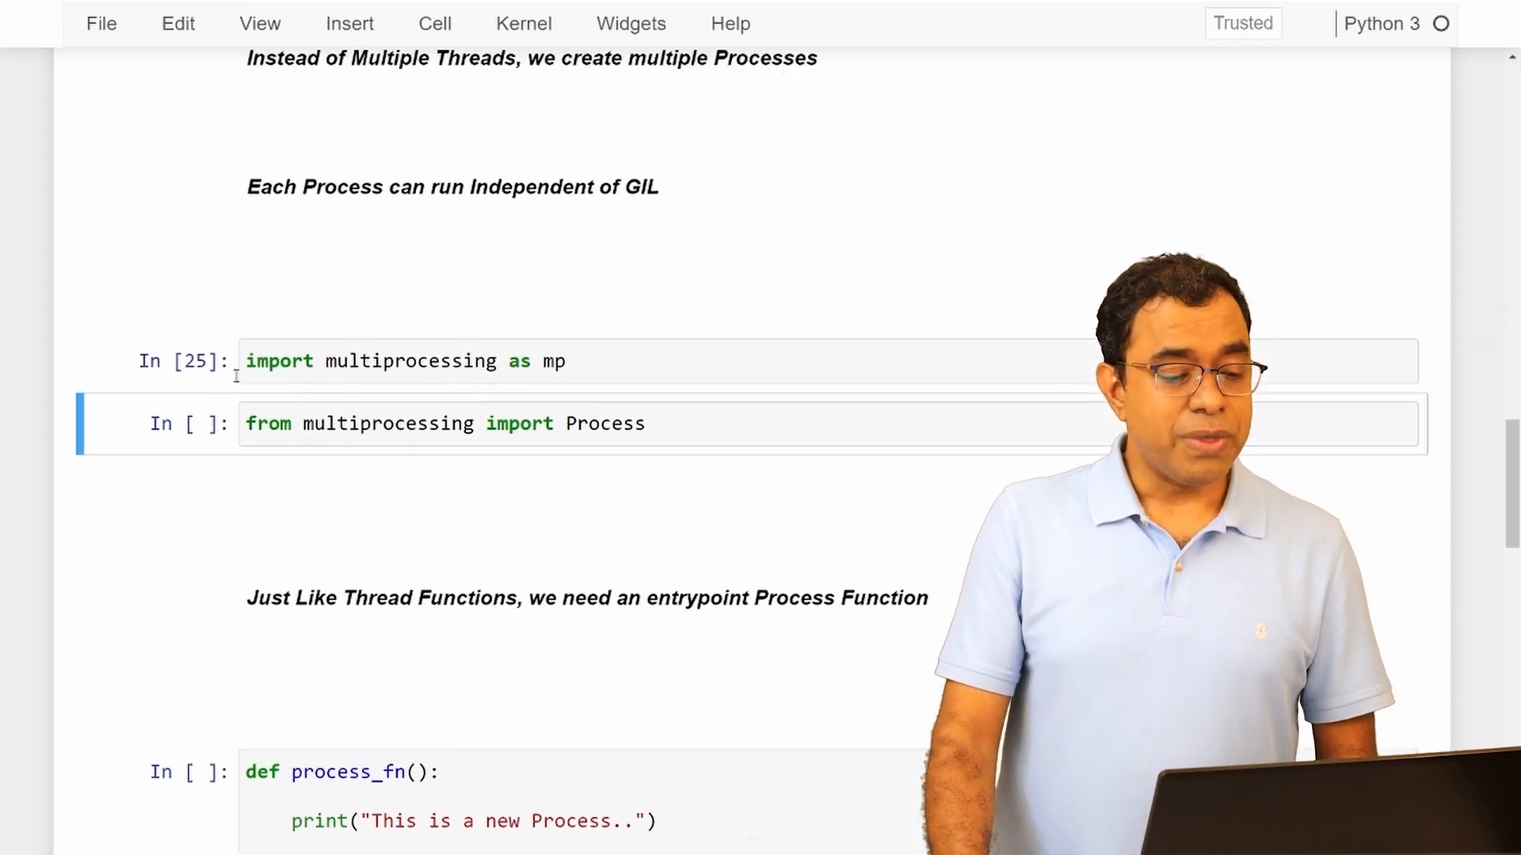
scroll(up, 3)
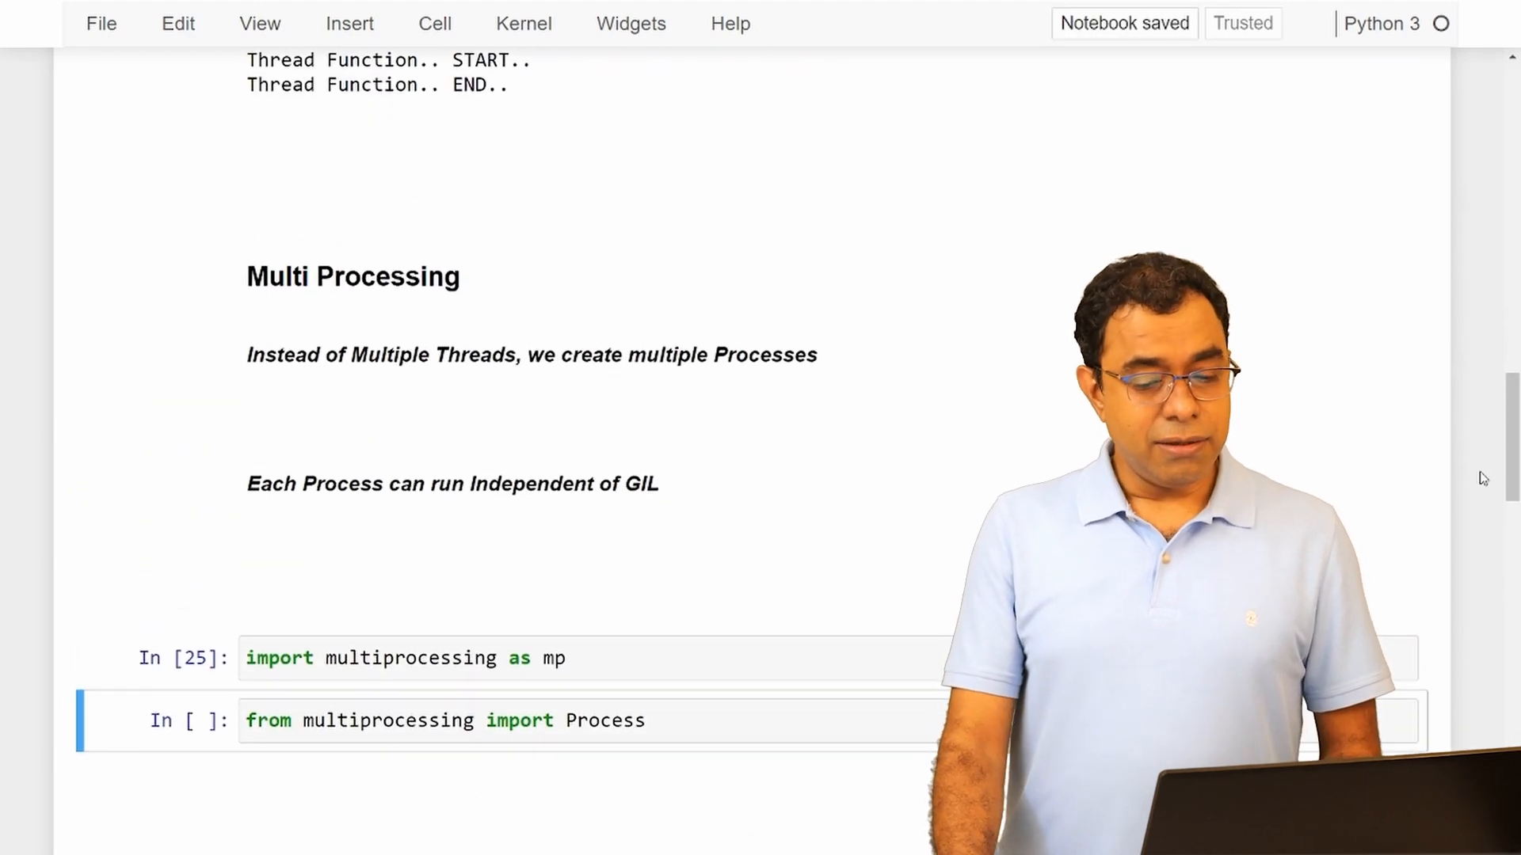
scroll(down, 3)
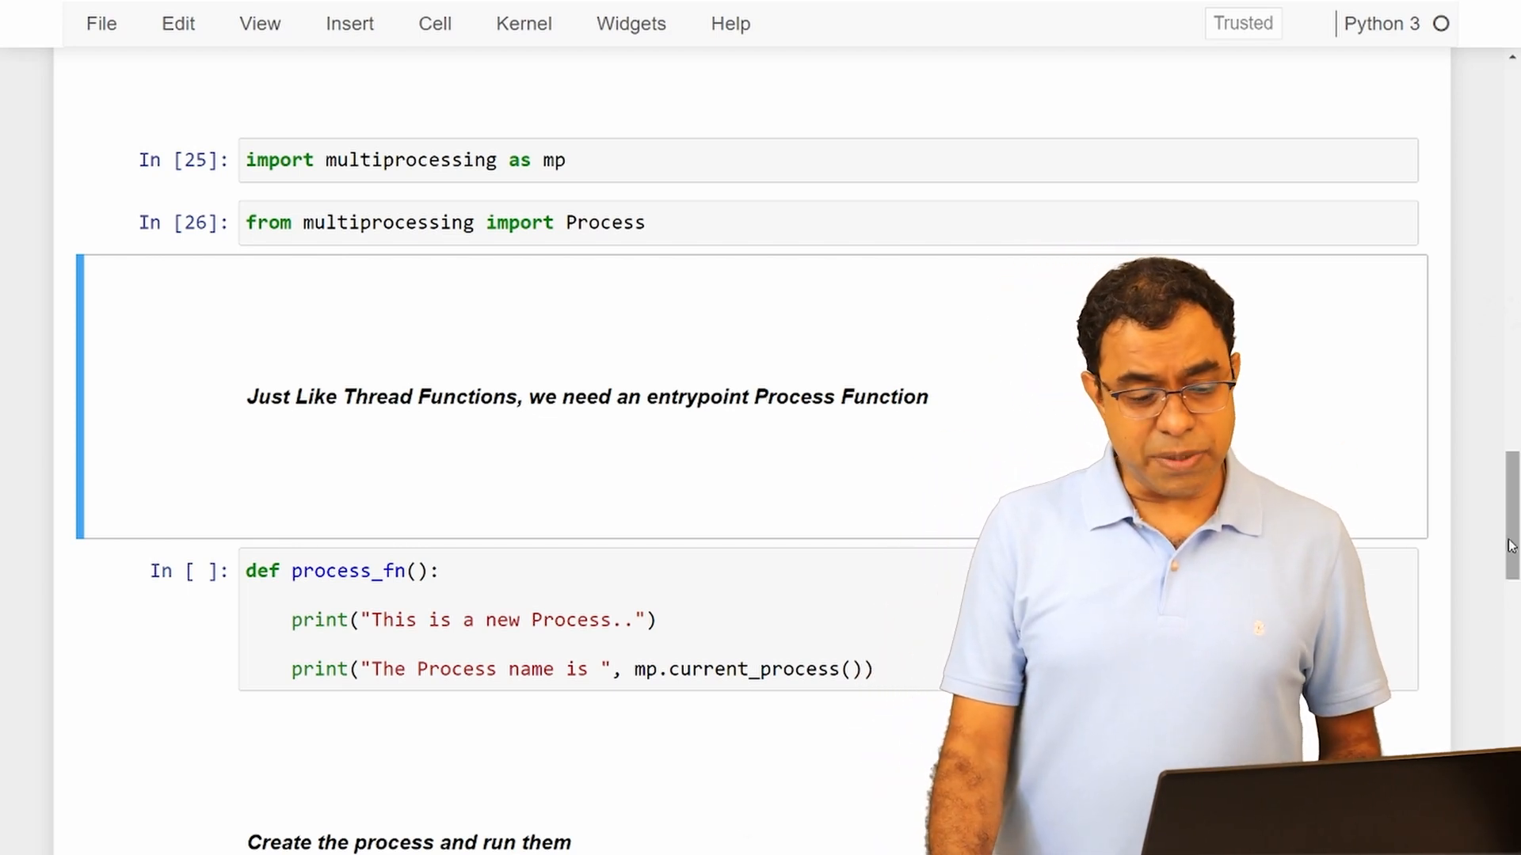
Run the process_fn, Process(target=process_fn) and proc.start()/proc.join() cells, then switch to multi.py.
scroll(down, 3)
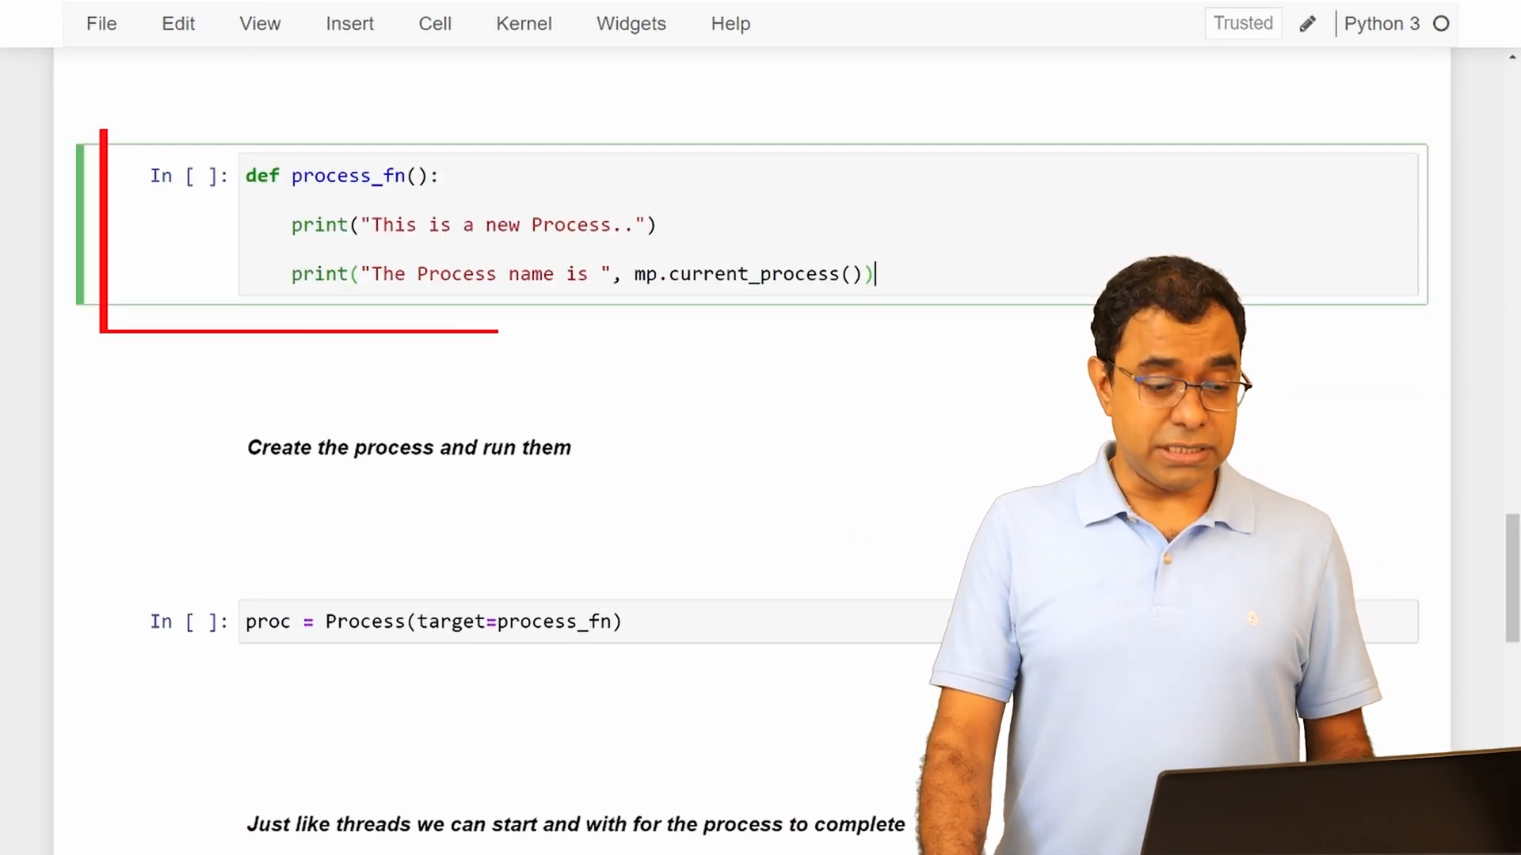
key(shift+enter)
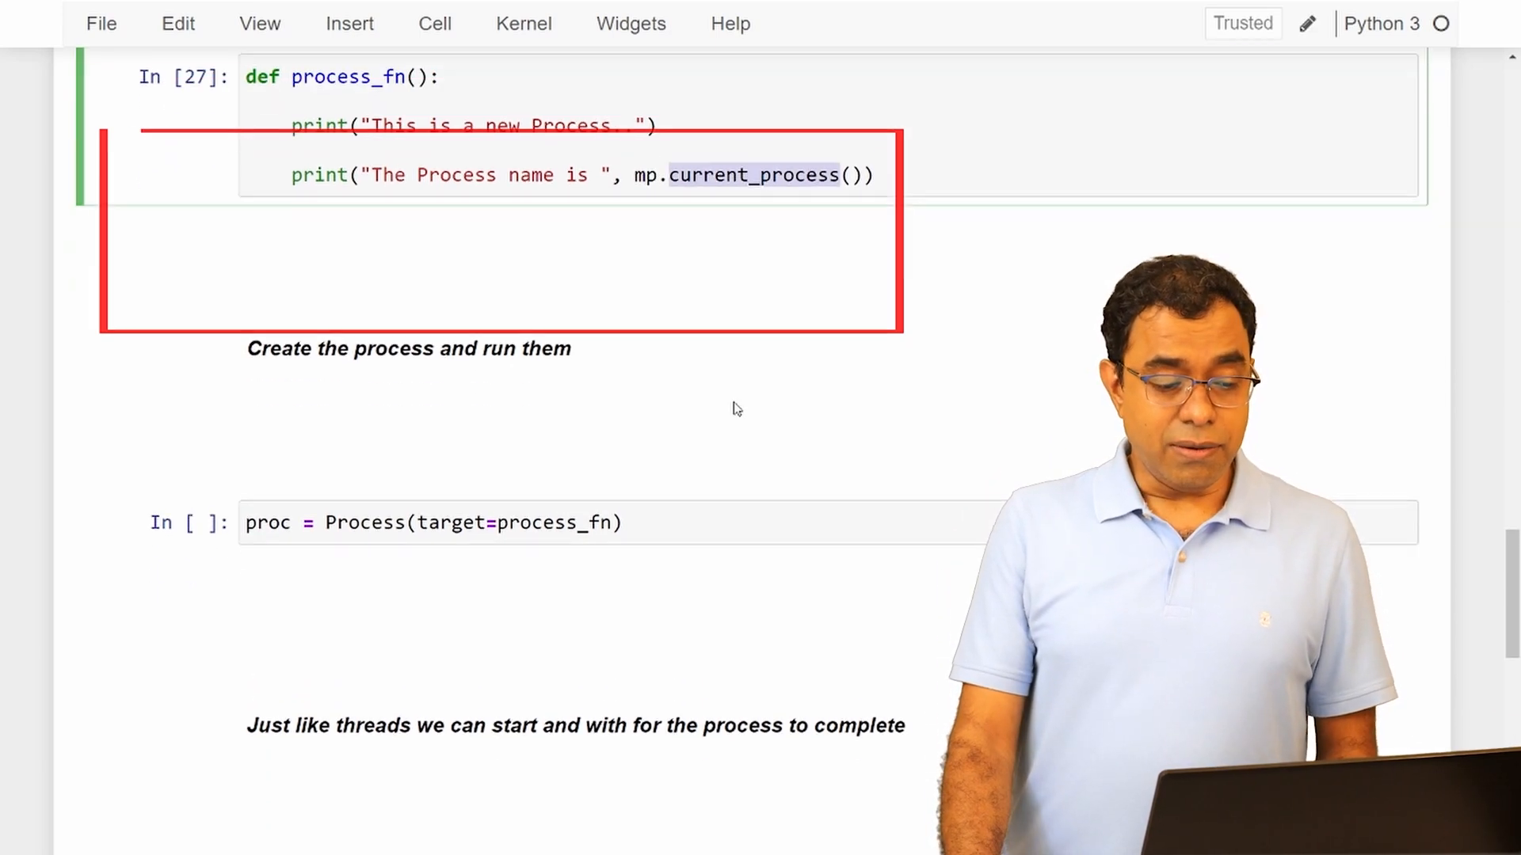
scroll(down, 3)
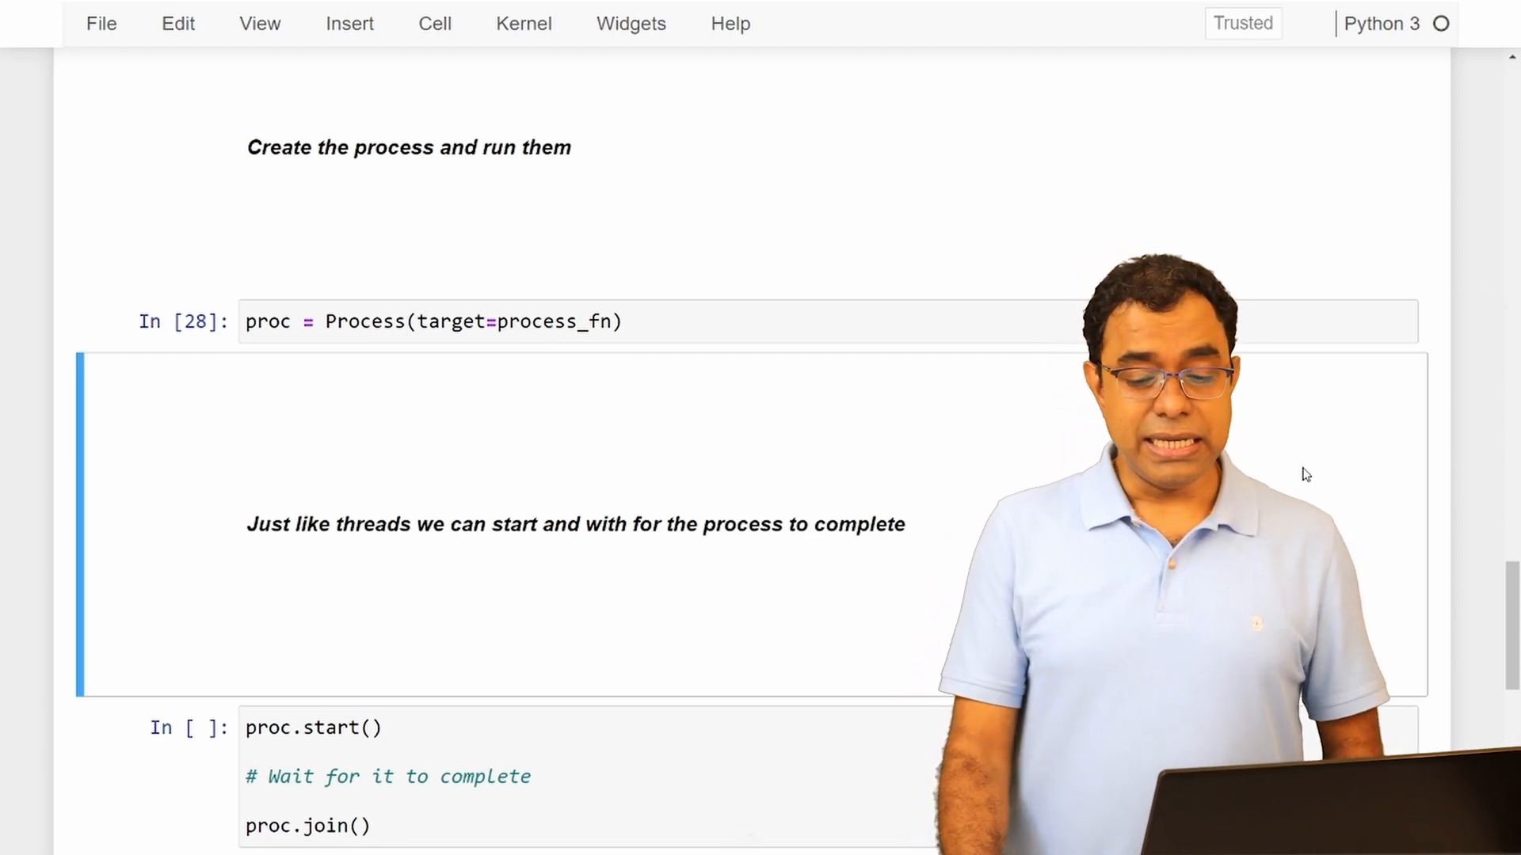
scroll(down, 3)
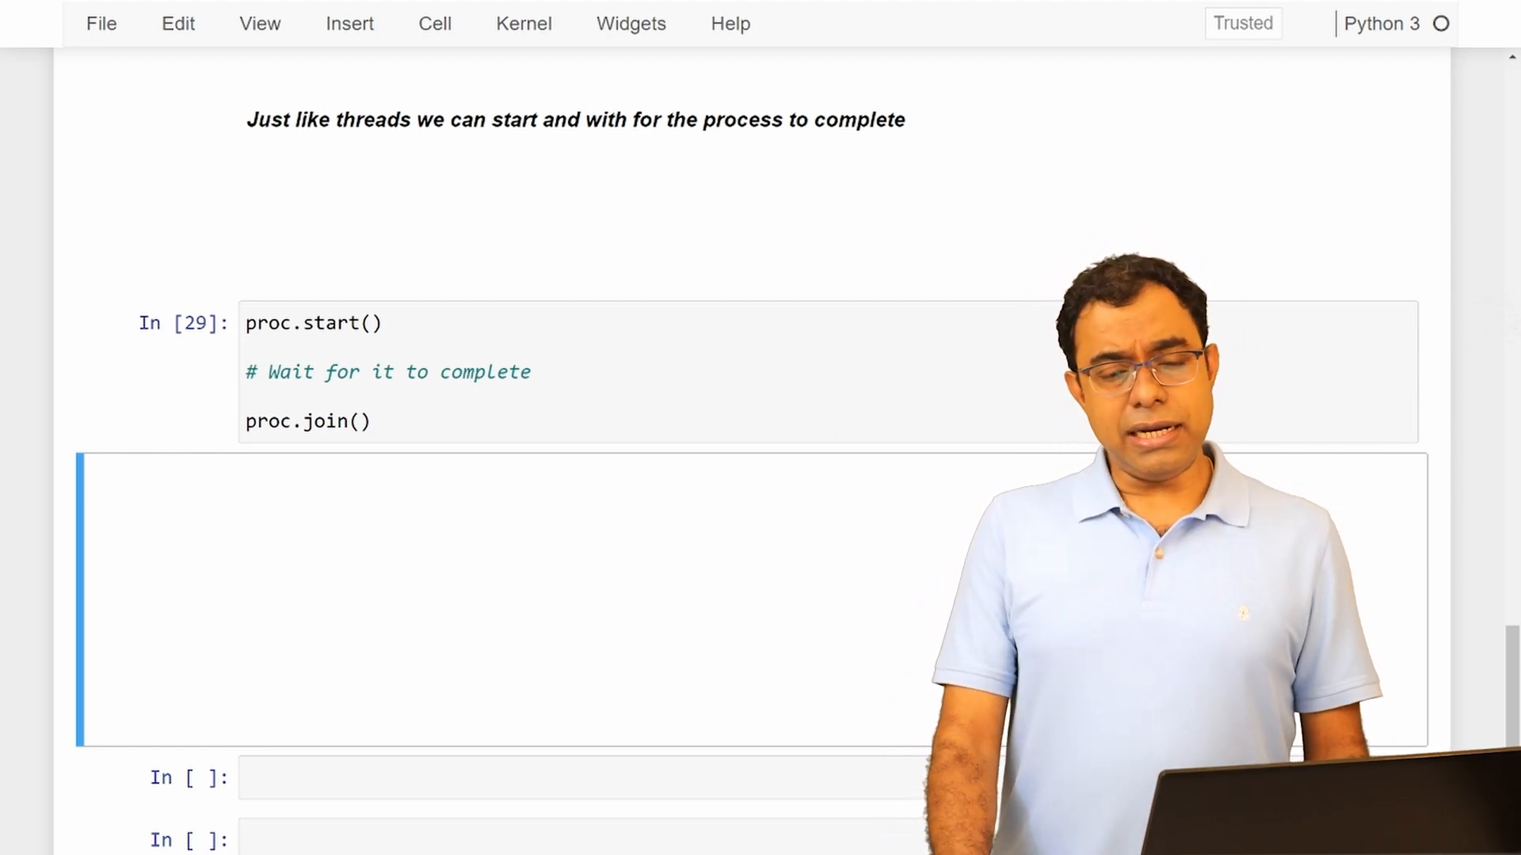
click(902, 835)
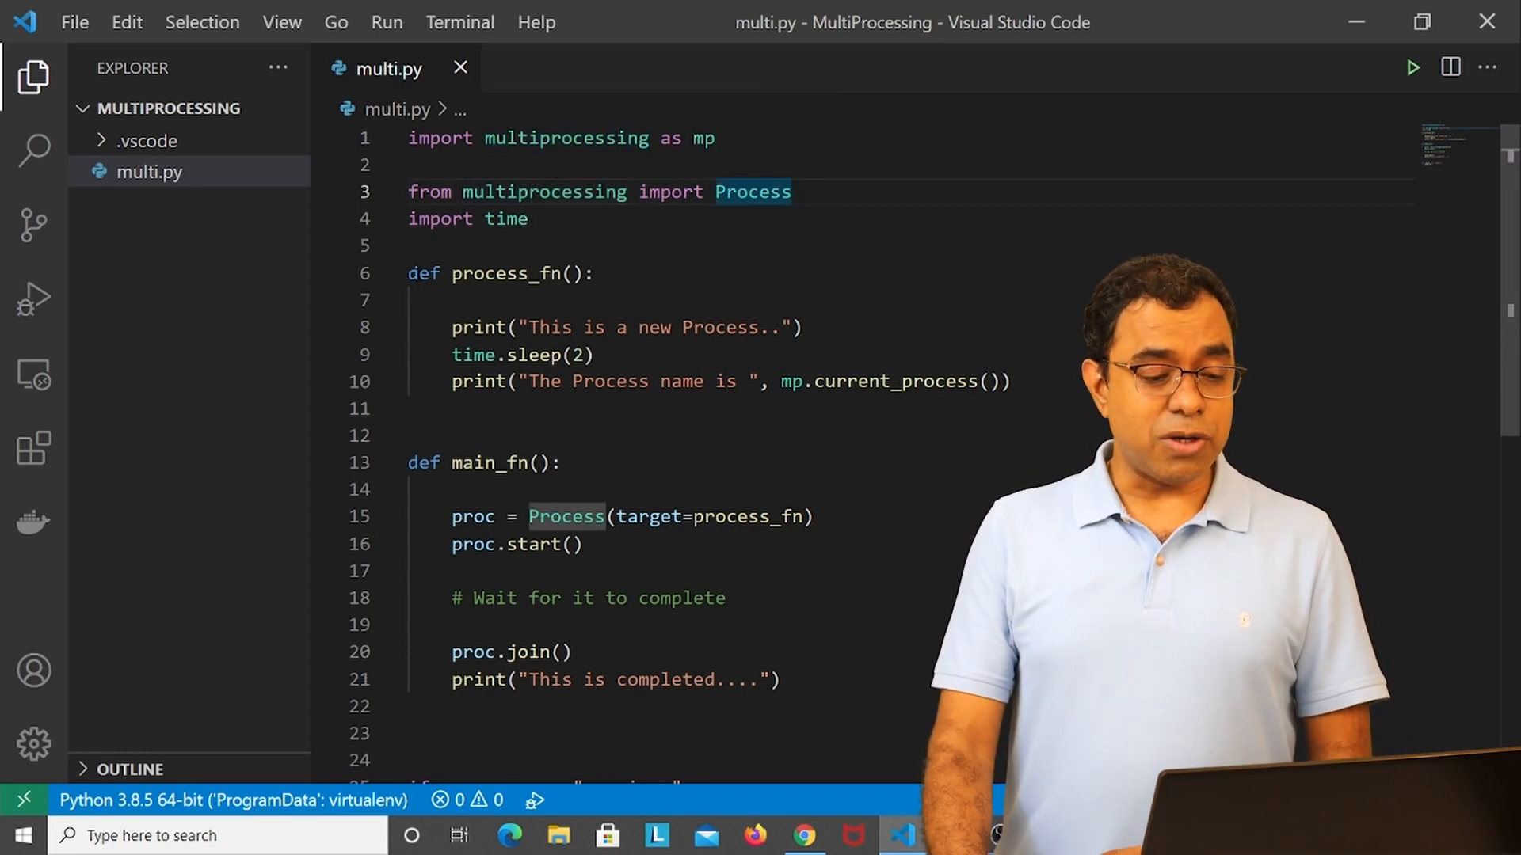
Hide the Explorer sidebar and scroll through process_fn, main_fn and the __main__ guard.
click(34, 76)
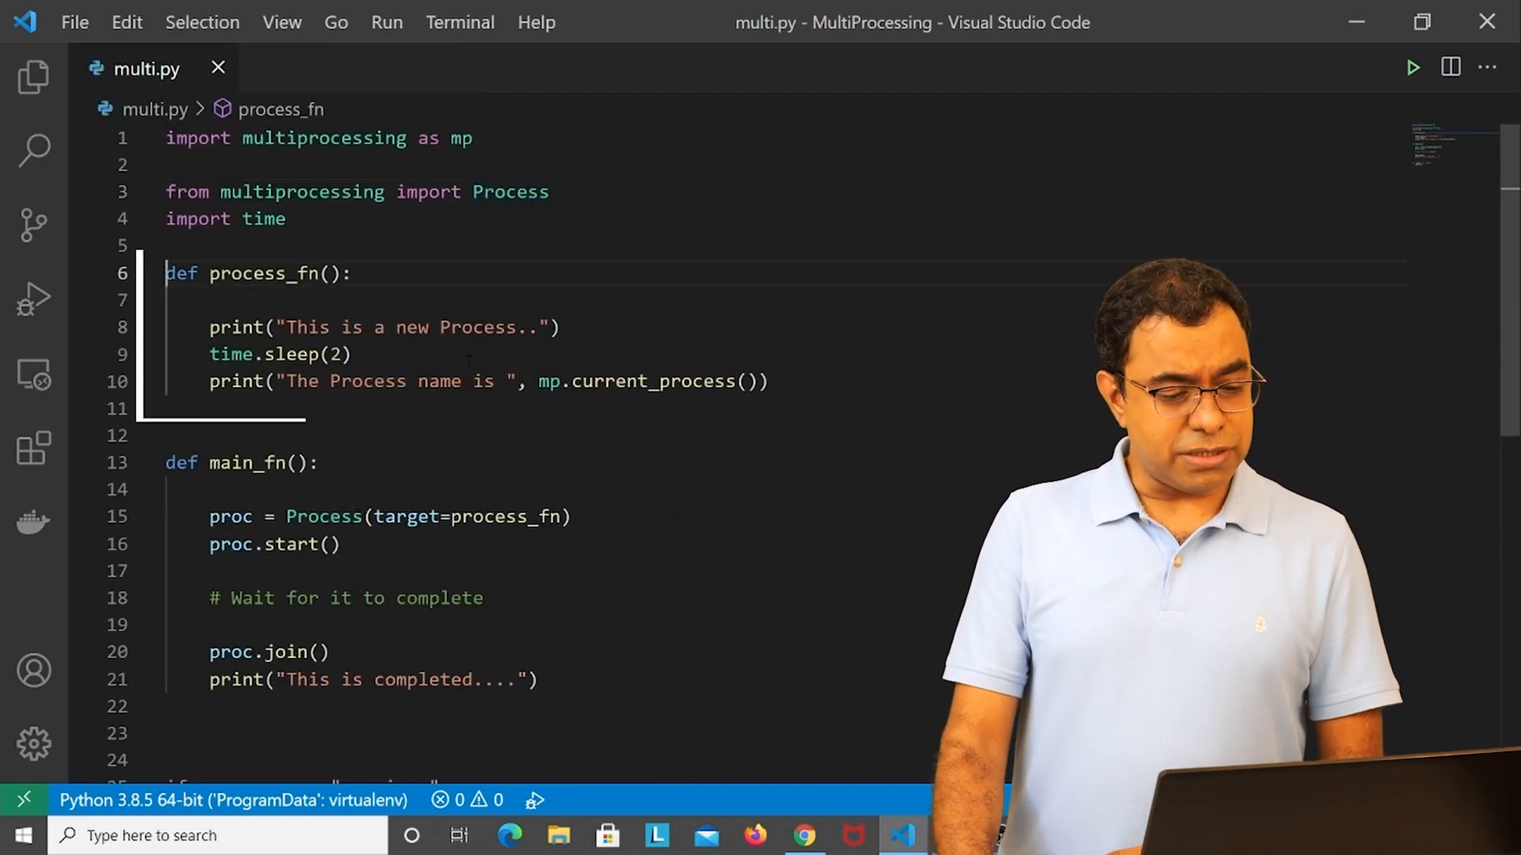
mouse_move(640, 381)
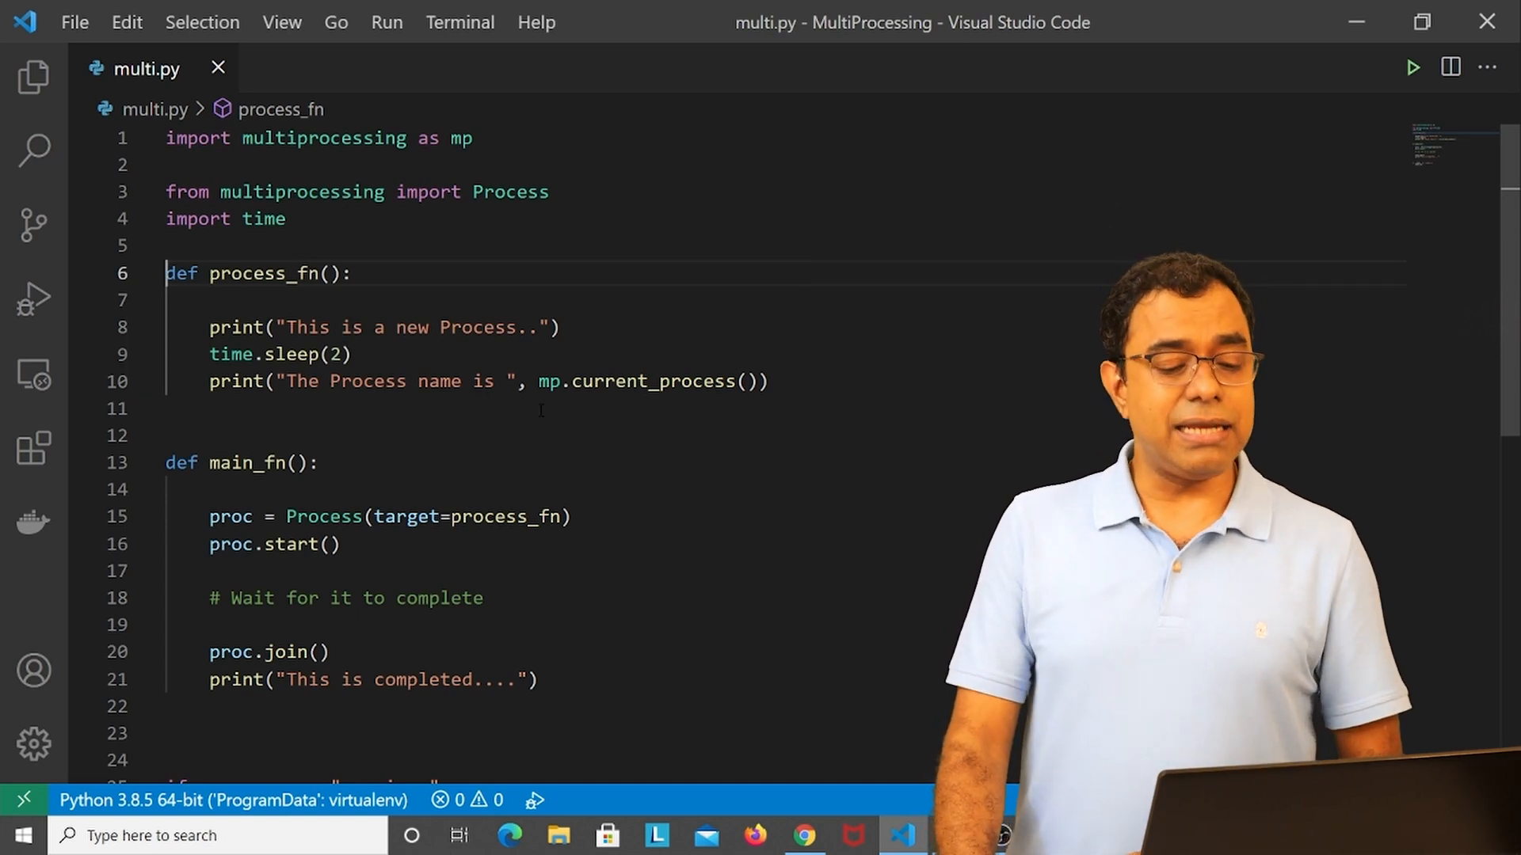
scroll(down, 3)
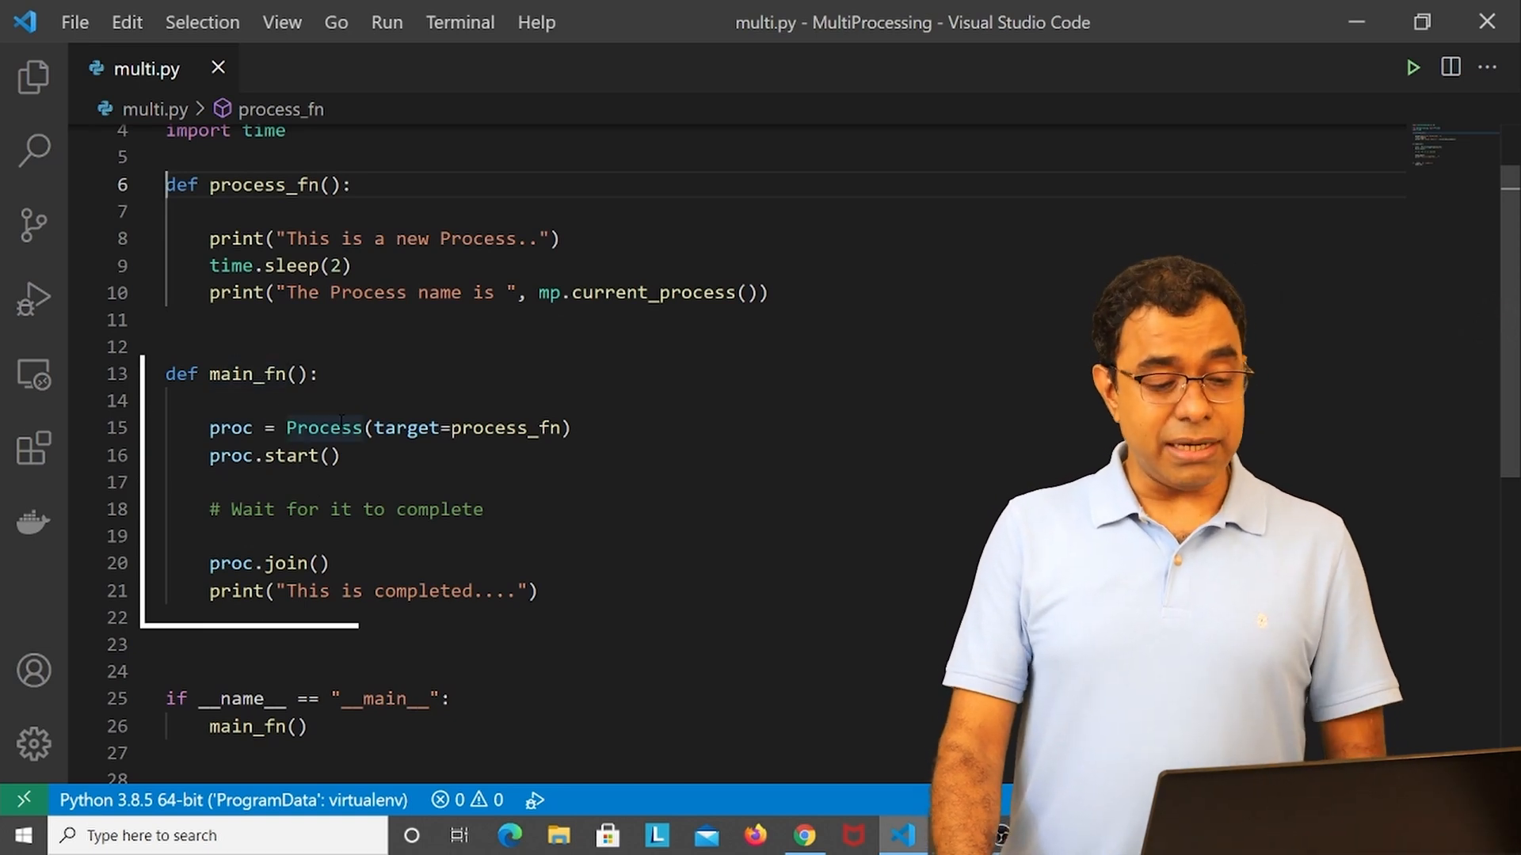
mouse_move(406, 428)
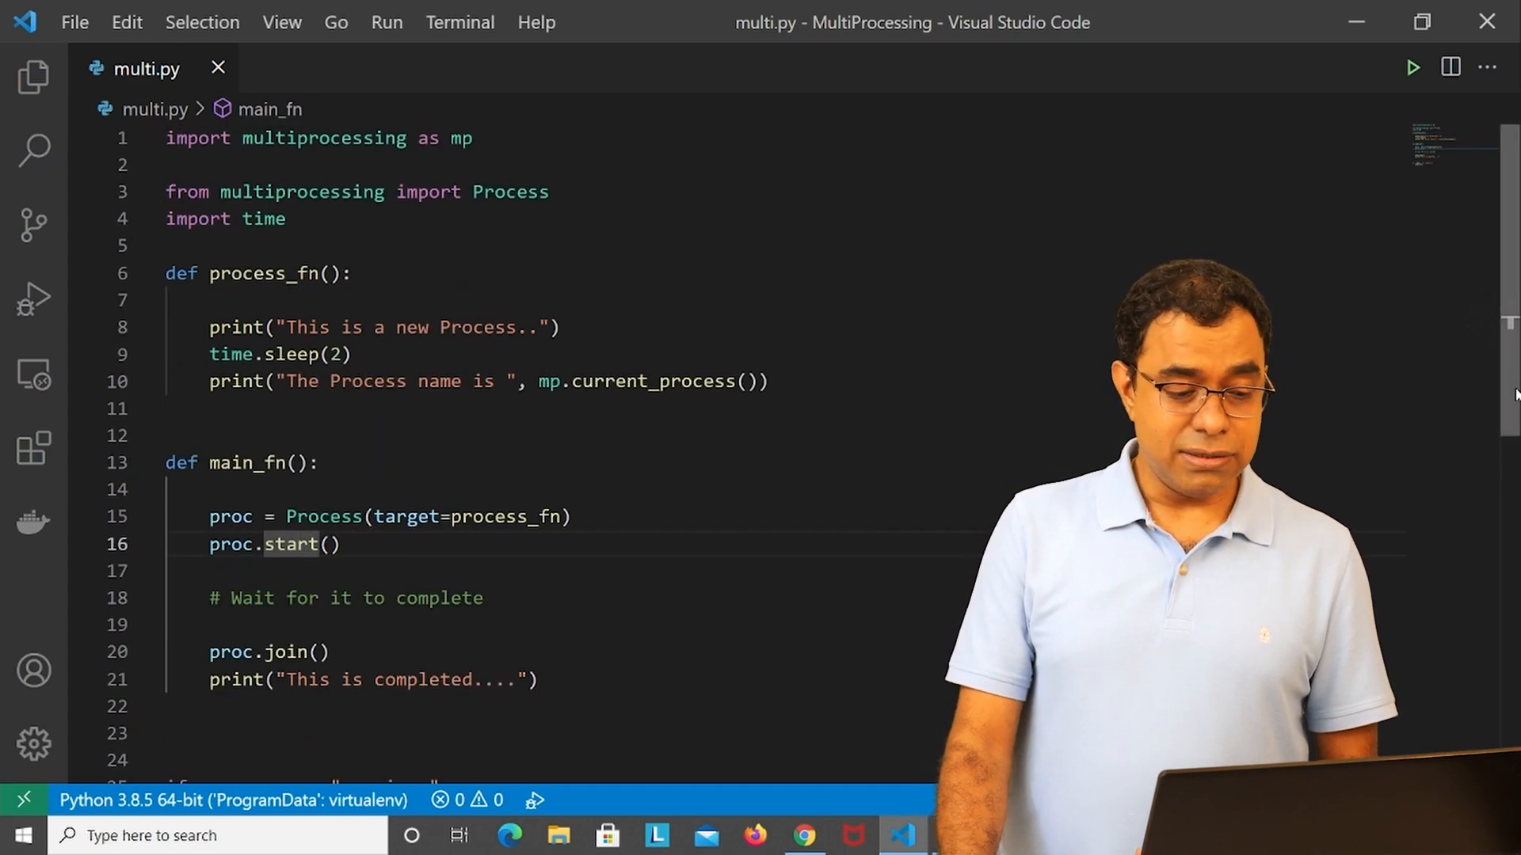
scroll(down, 3)
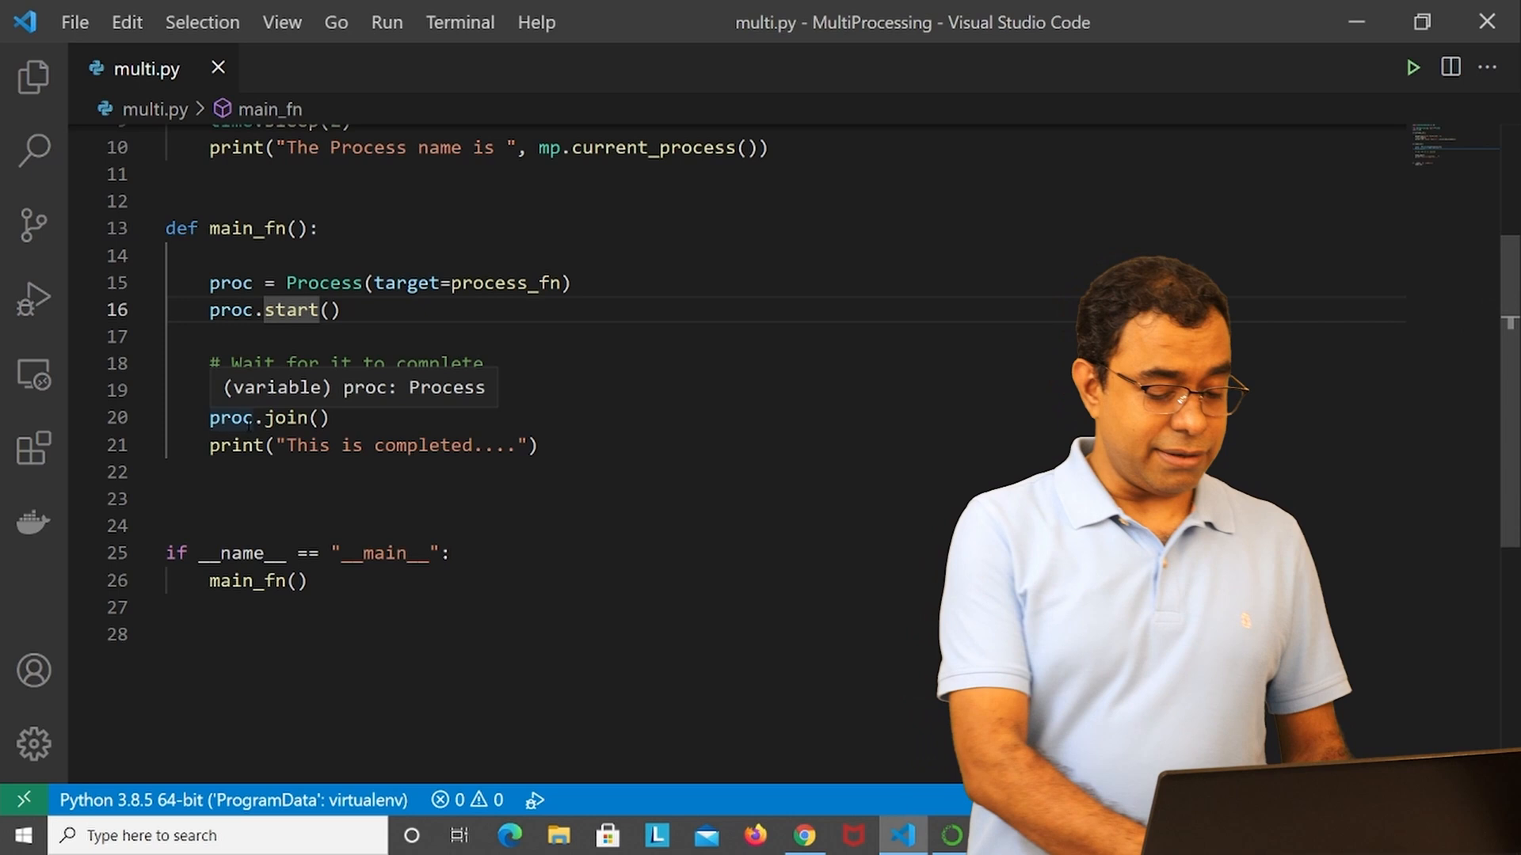
Run multi.py, confirm the child process is reported as Process-1, and shrink the terminal.
click(1412, 66)
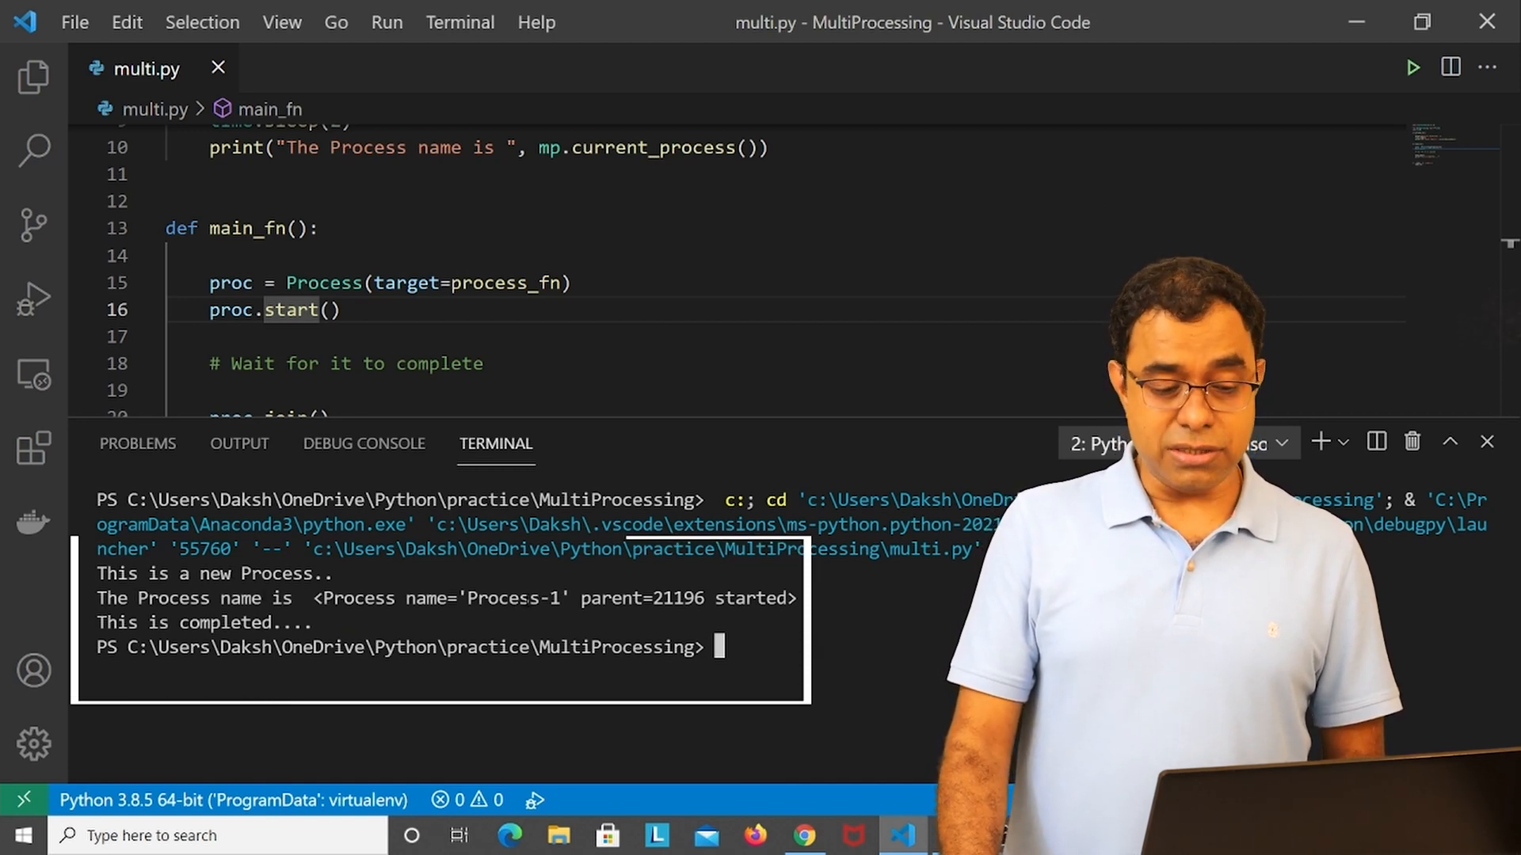
drag(675, 425, 676, 449)
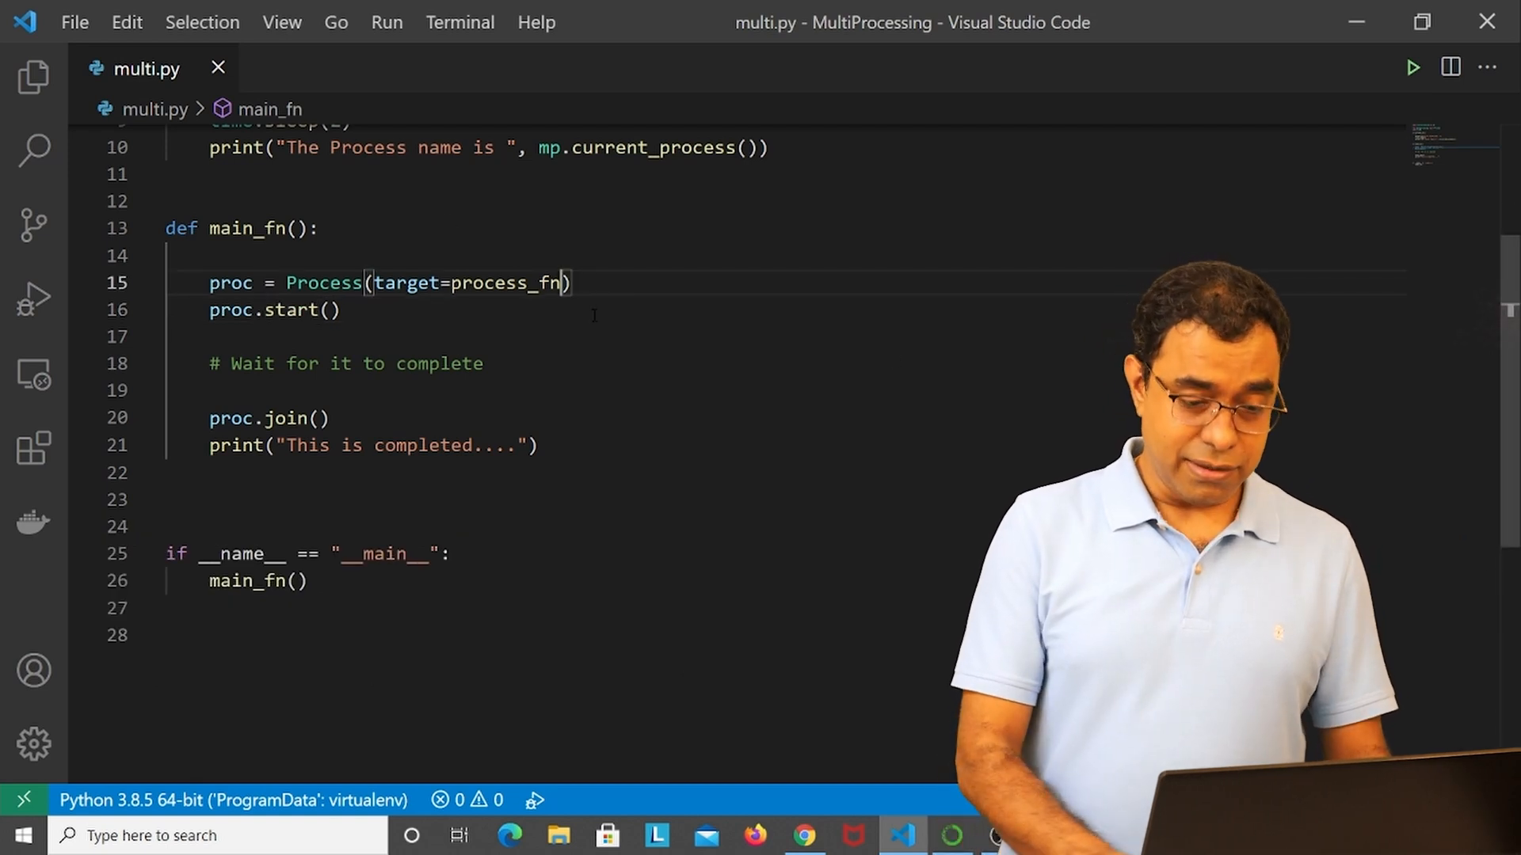
Add name="Sample Process" to Process(), rerun, and highlight the name in the output.
text(, name)
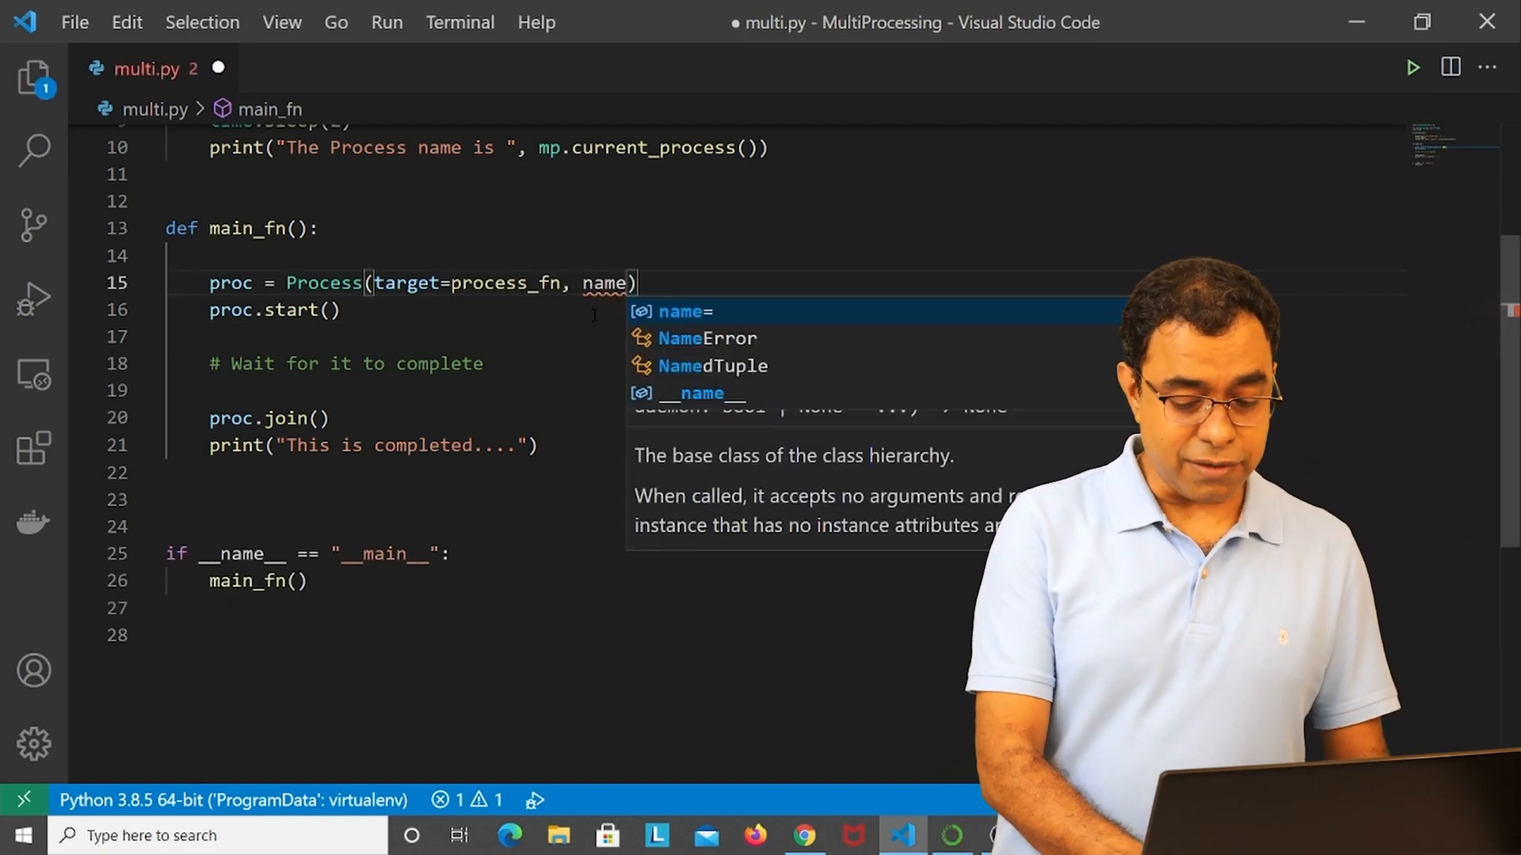
text(=")
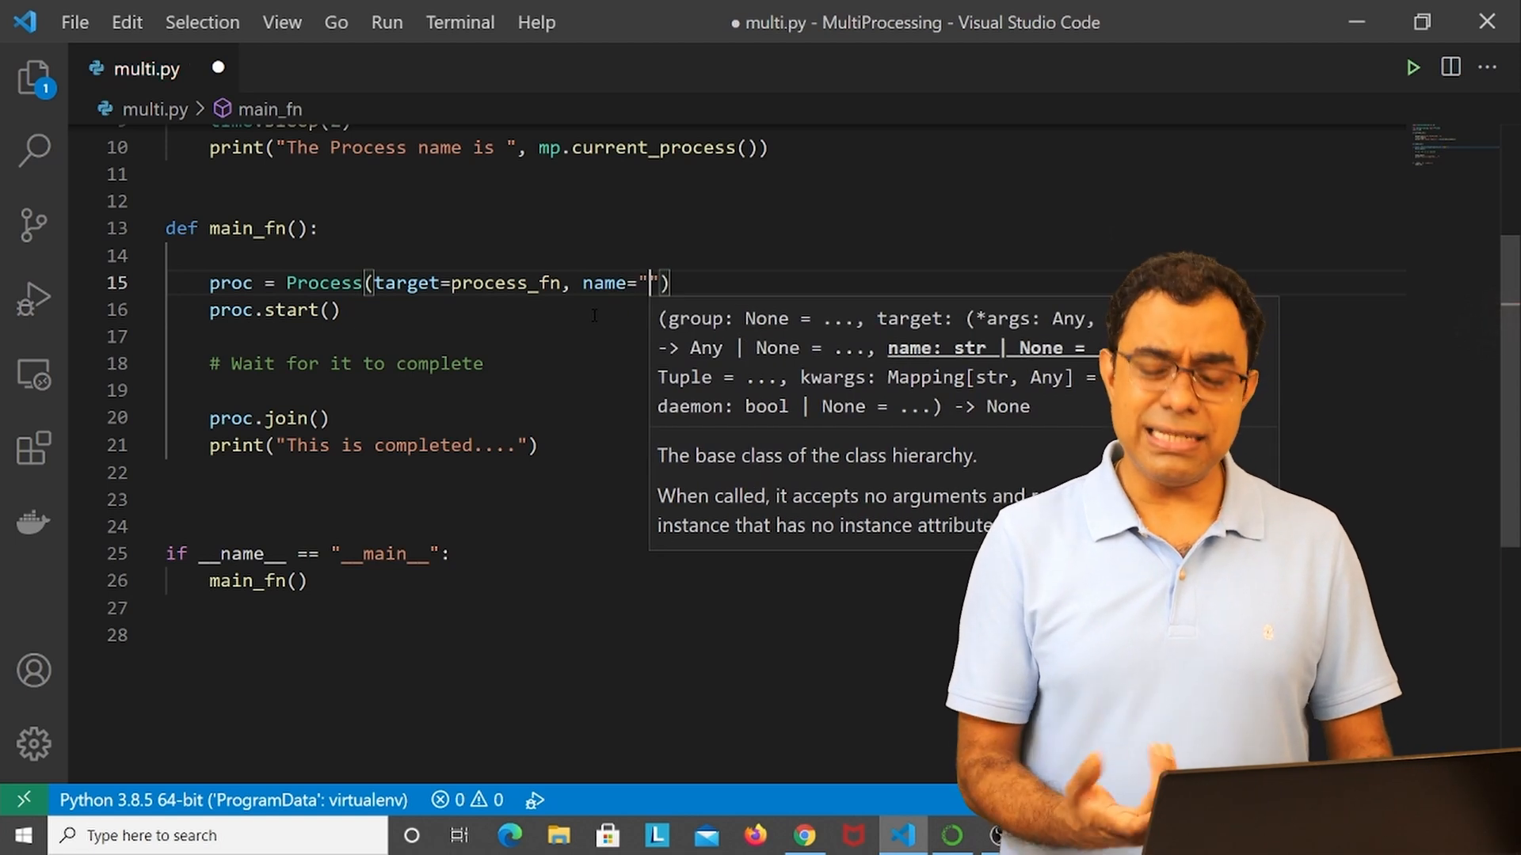
text(Sample)
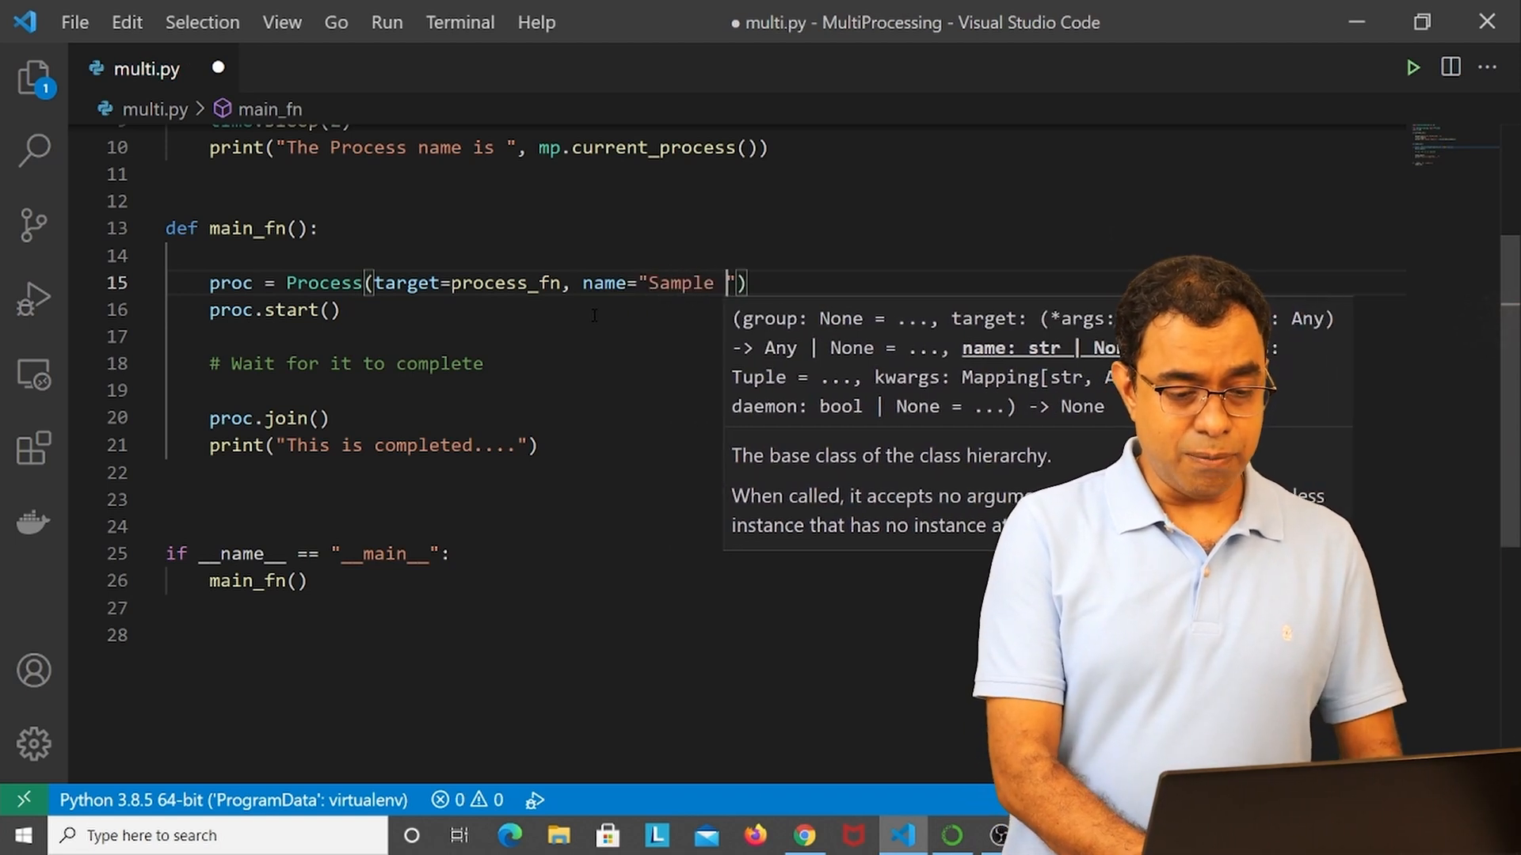
text(Process)
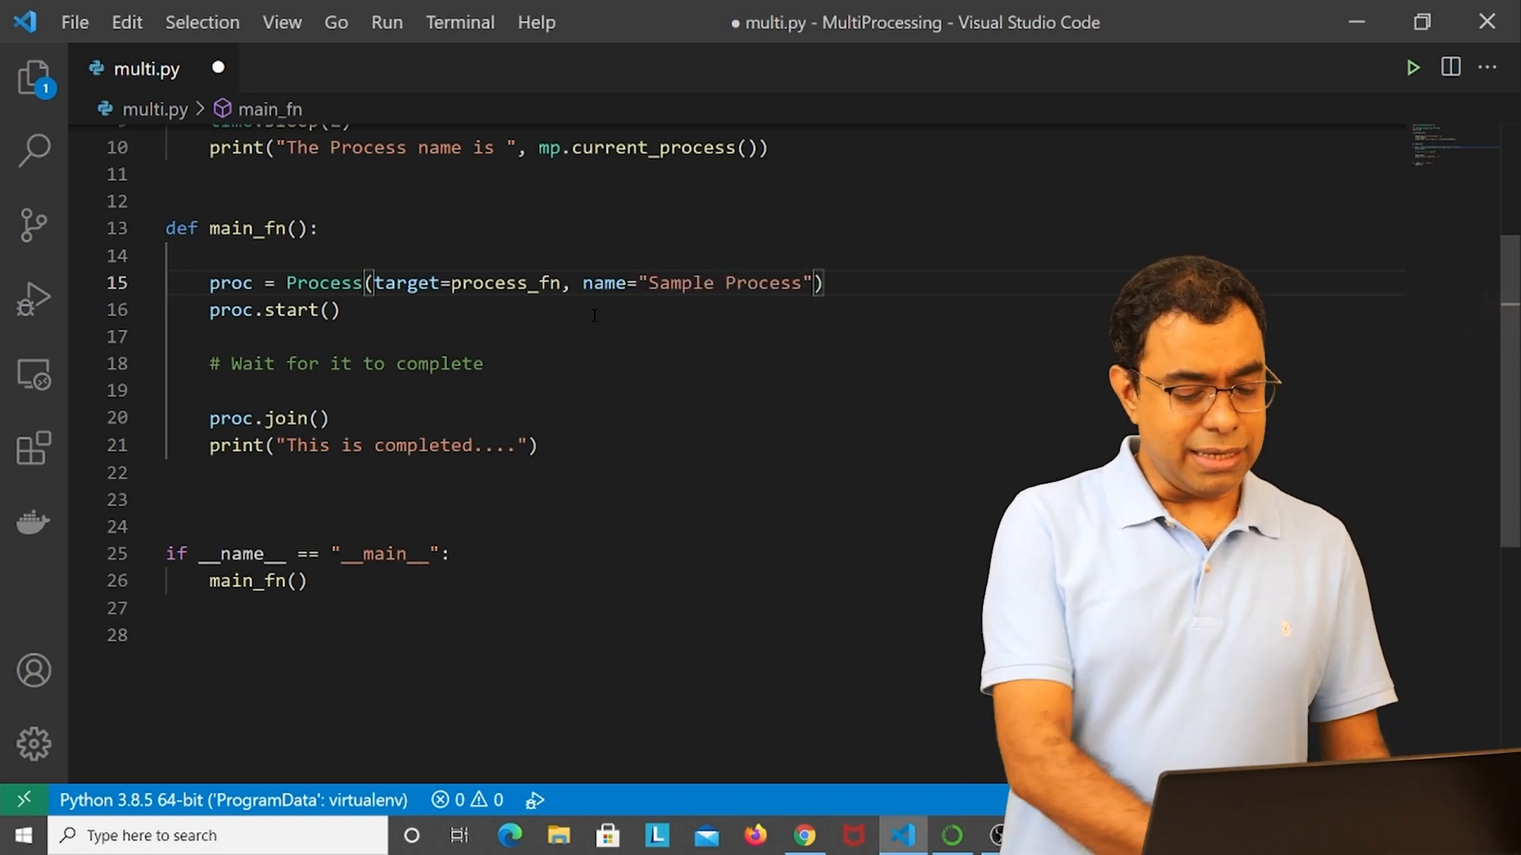
click(1413, 67)
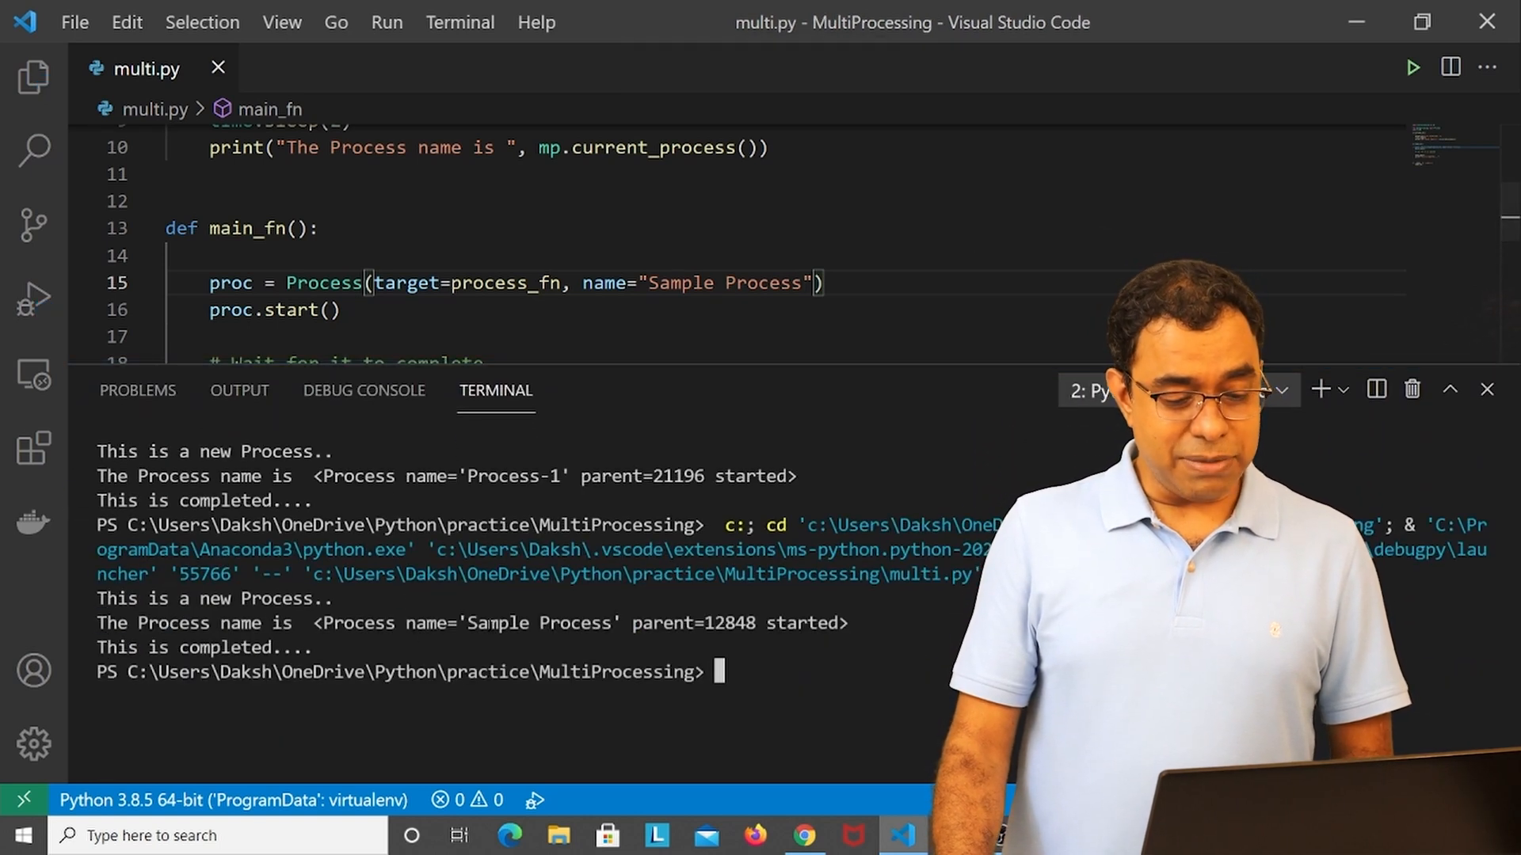
double_click(538, 623)
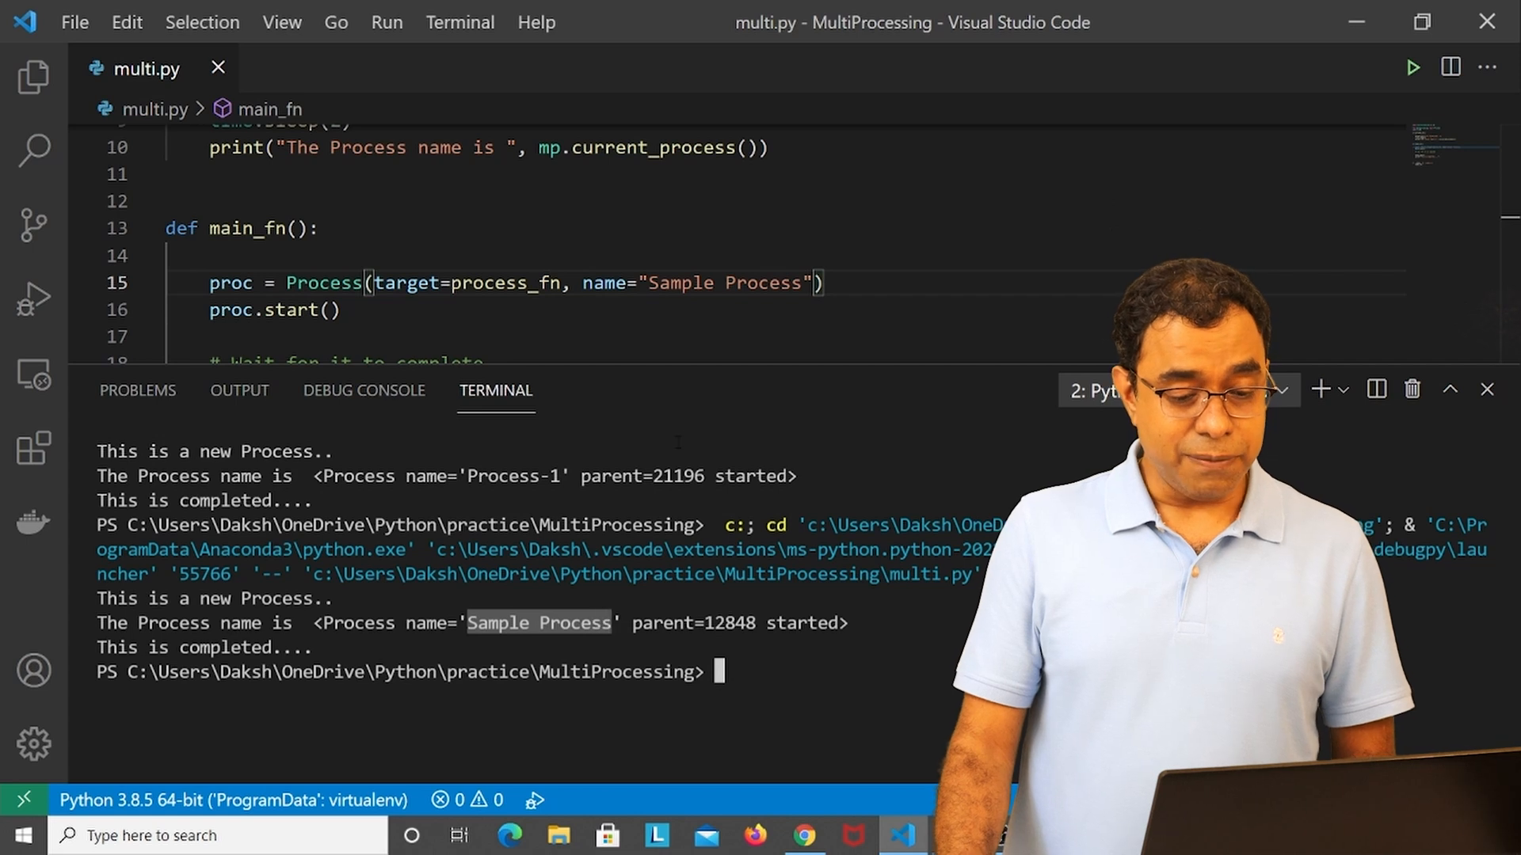